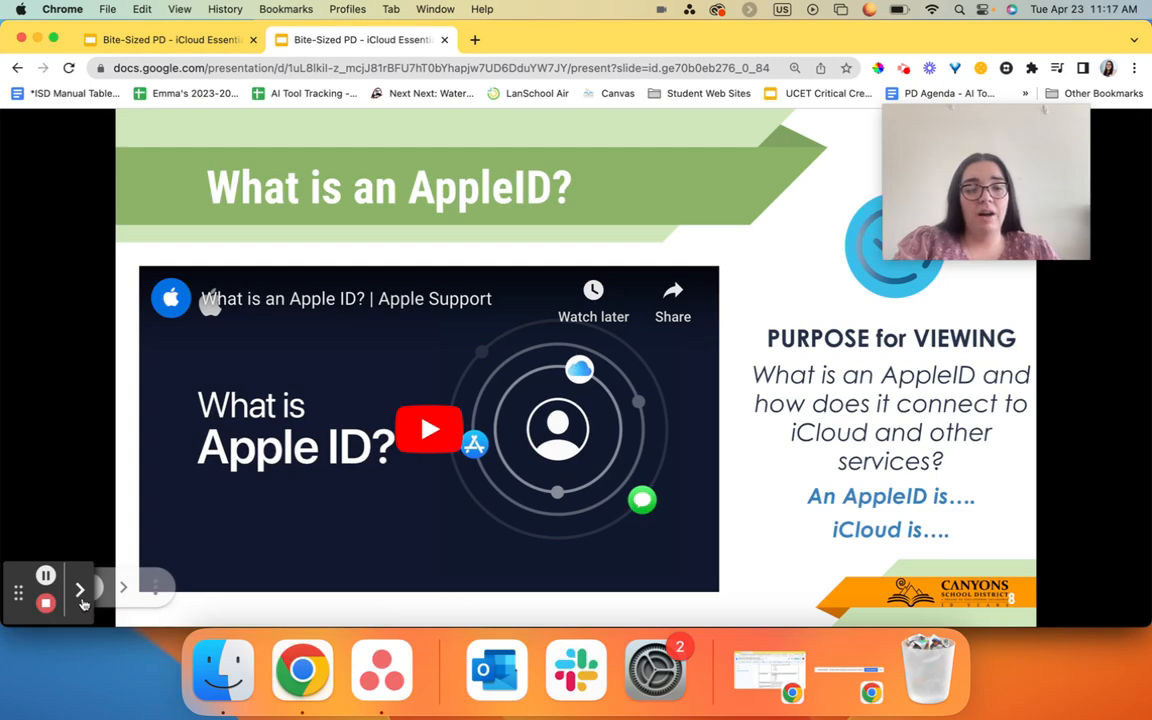
# Start the embedded 'What is an Apple ID?' video on the AppleID slide and let it play.
pyautogui.click(78, 588)
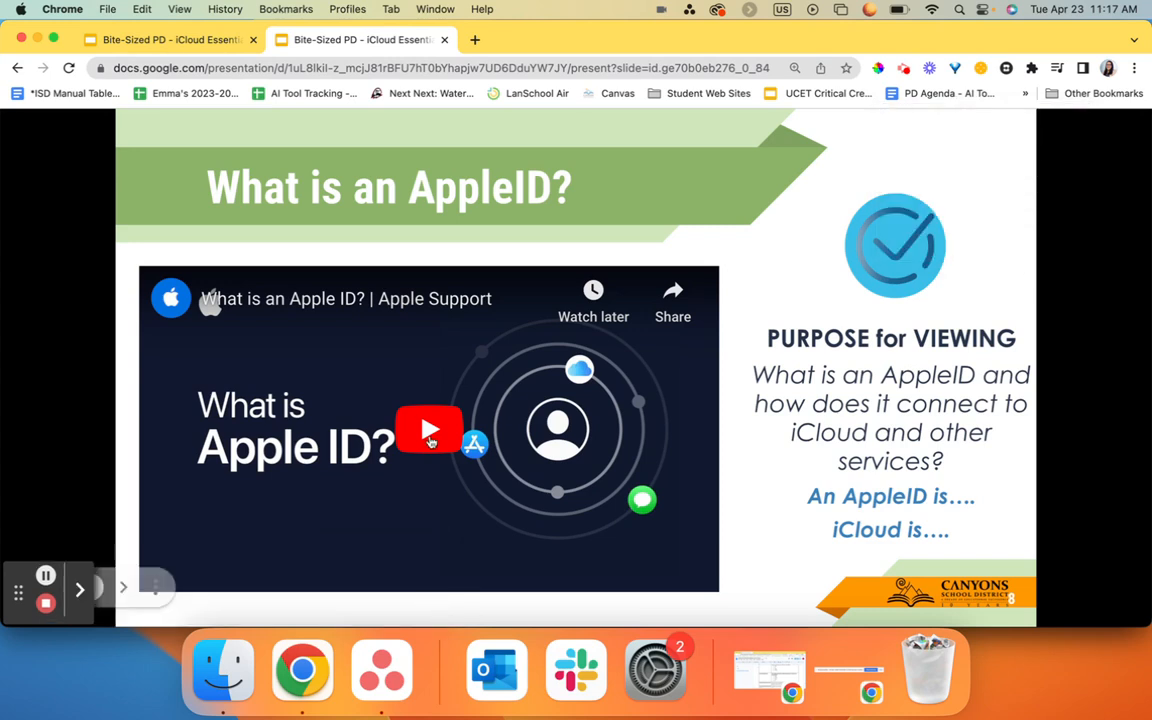
pyautogui.click(428, 428)
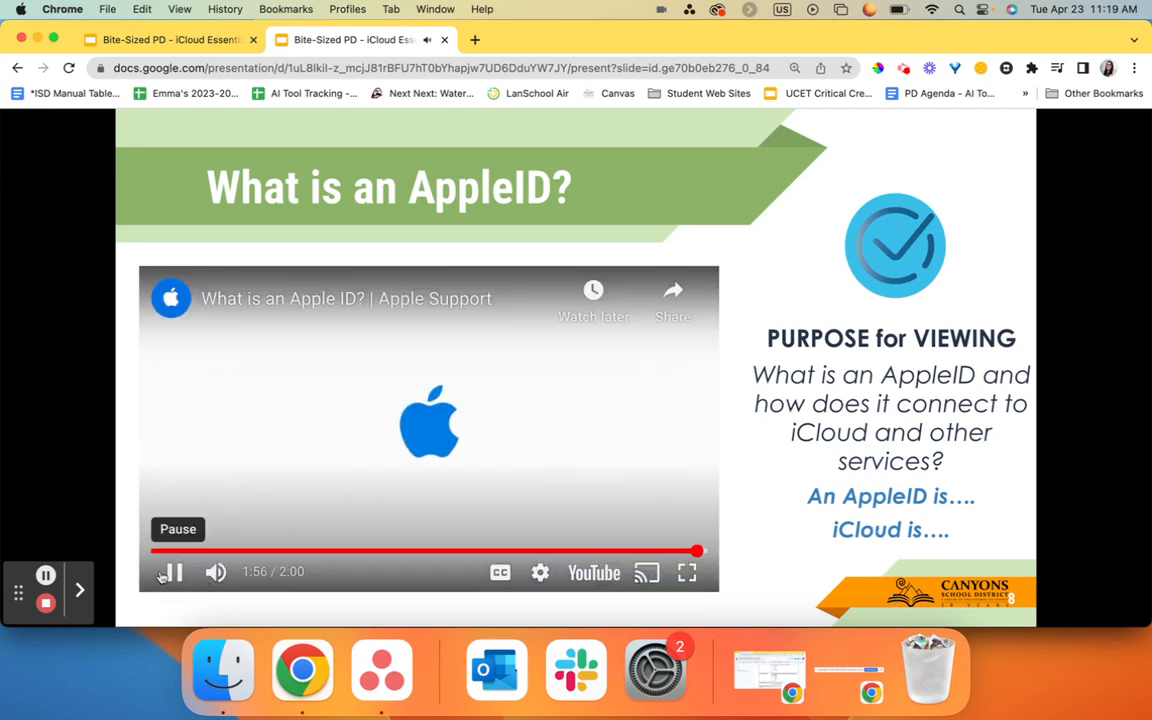
# Pause the Apple ID video just before it reaches 2:00.
pyautogui.click(172, 572)
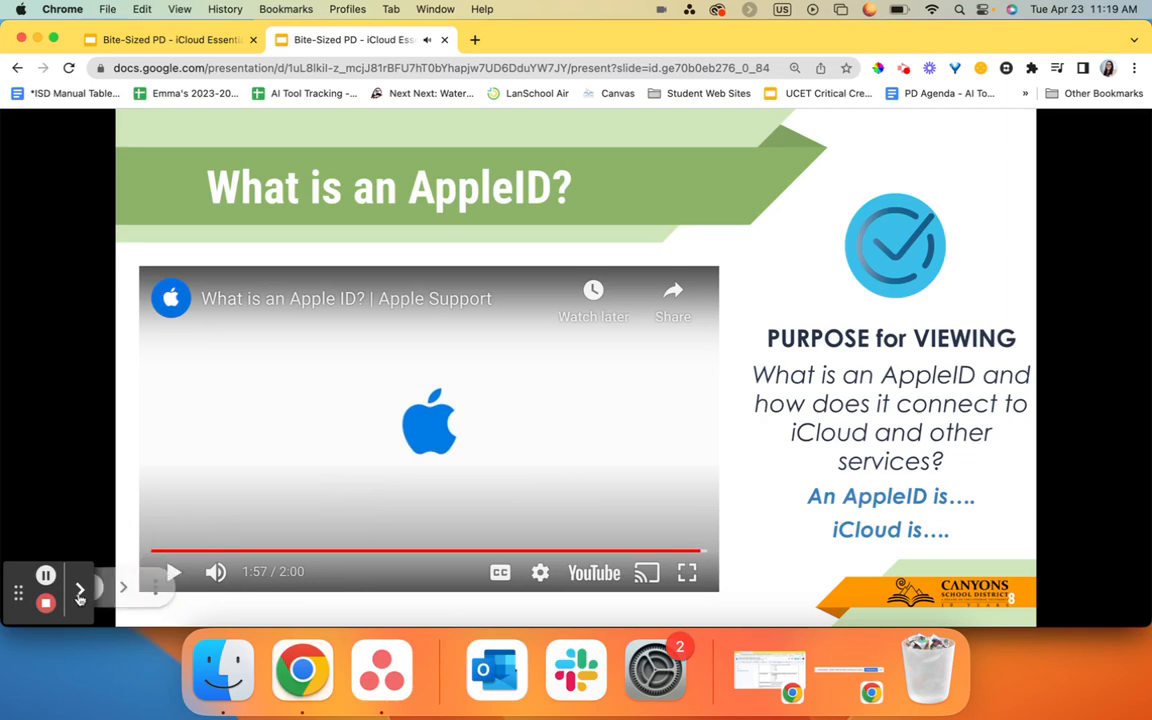
pyautogui.click(76, 590)
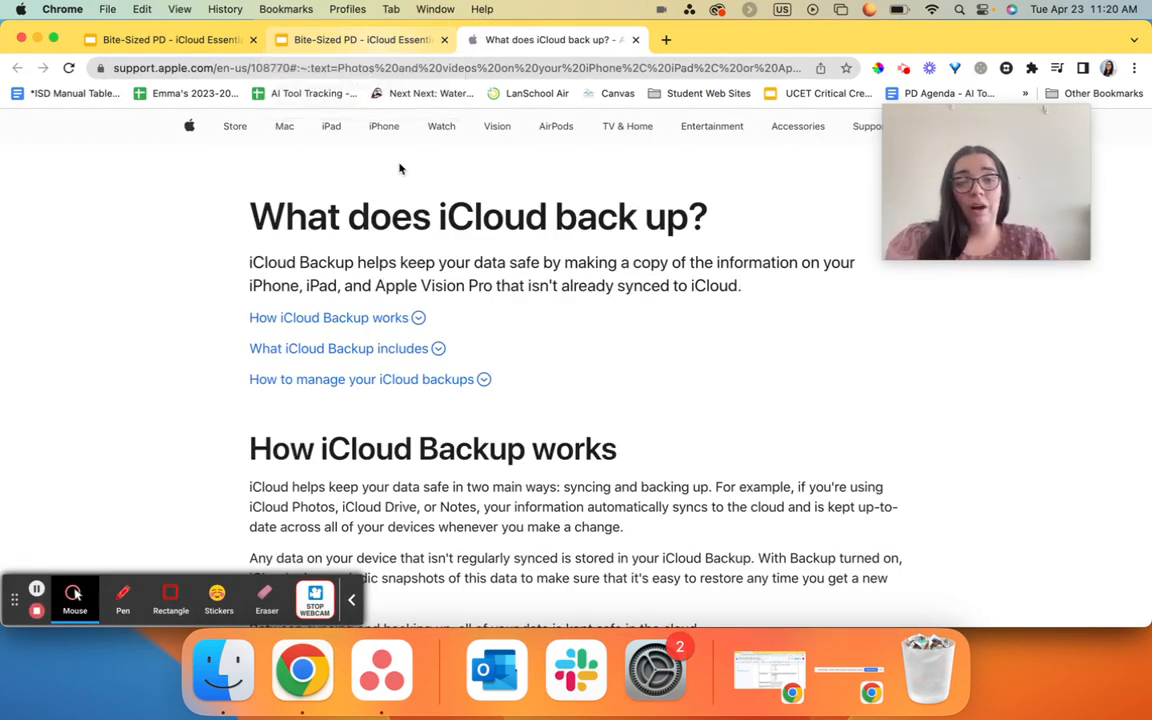
# Review 'What iCloud Backup includes' on Apple Support, then return to the slides.
pyautogui.scroll(-3)
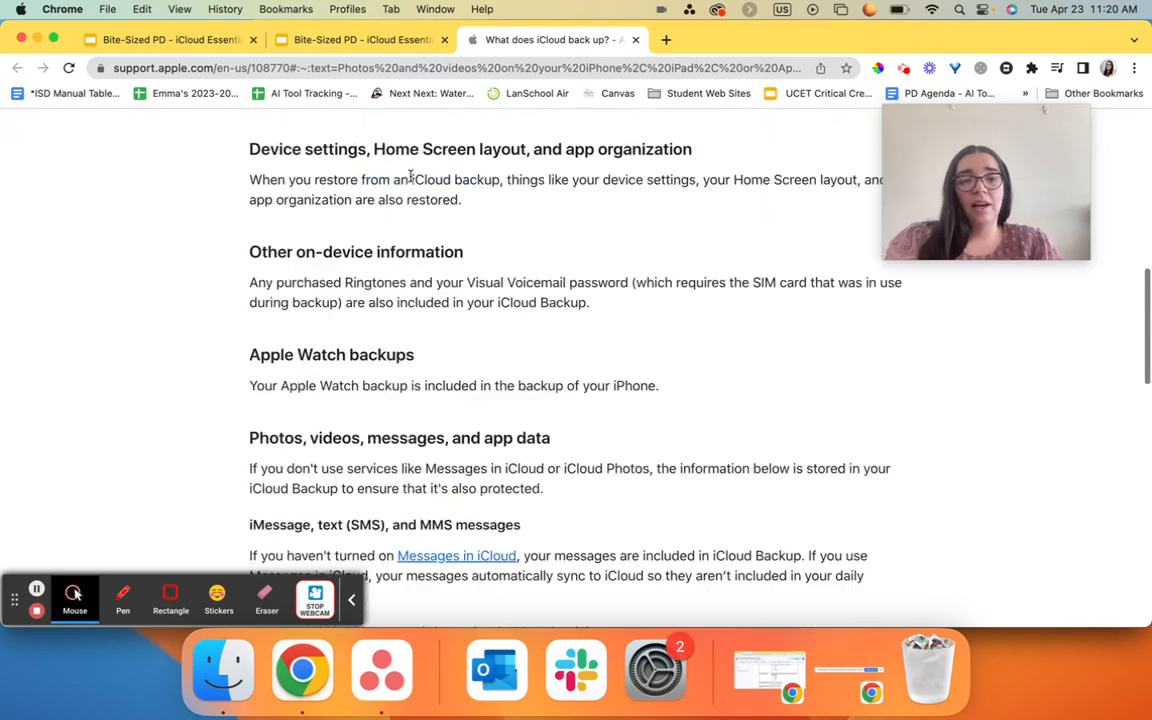
pyautogui.scroll(3)
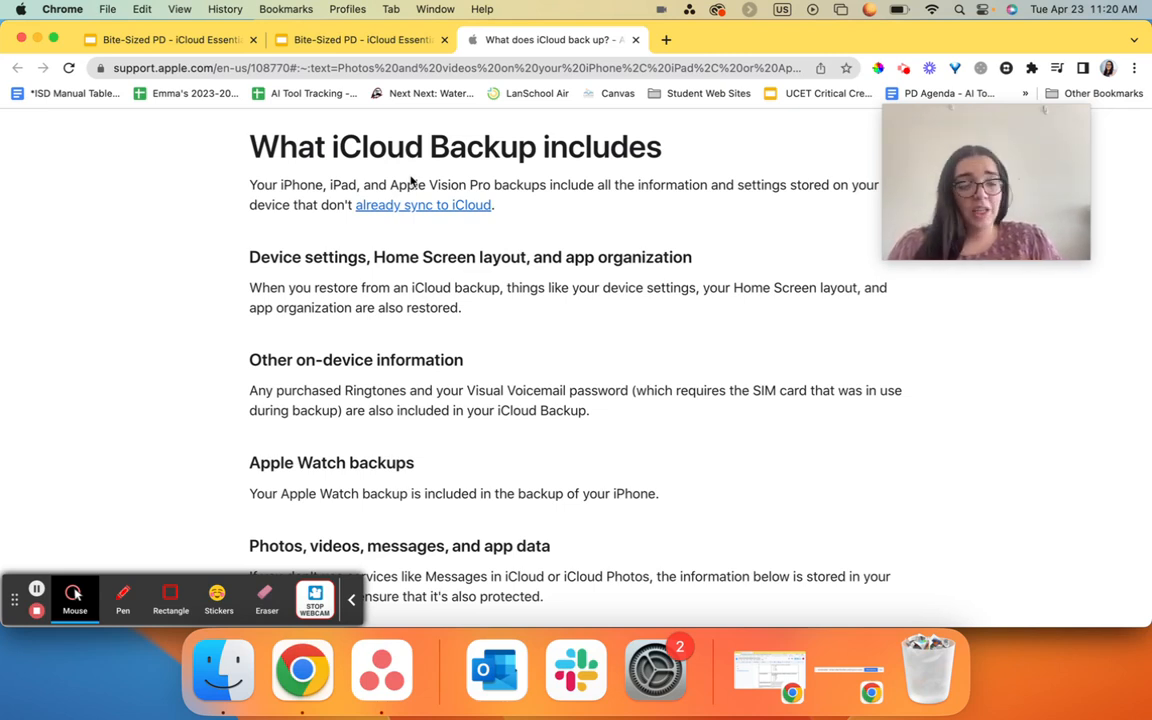
pyautogui.click(370, 40)
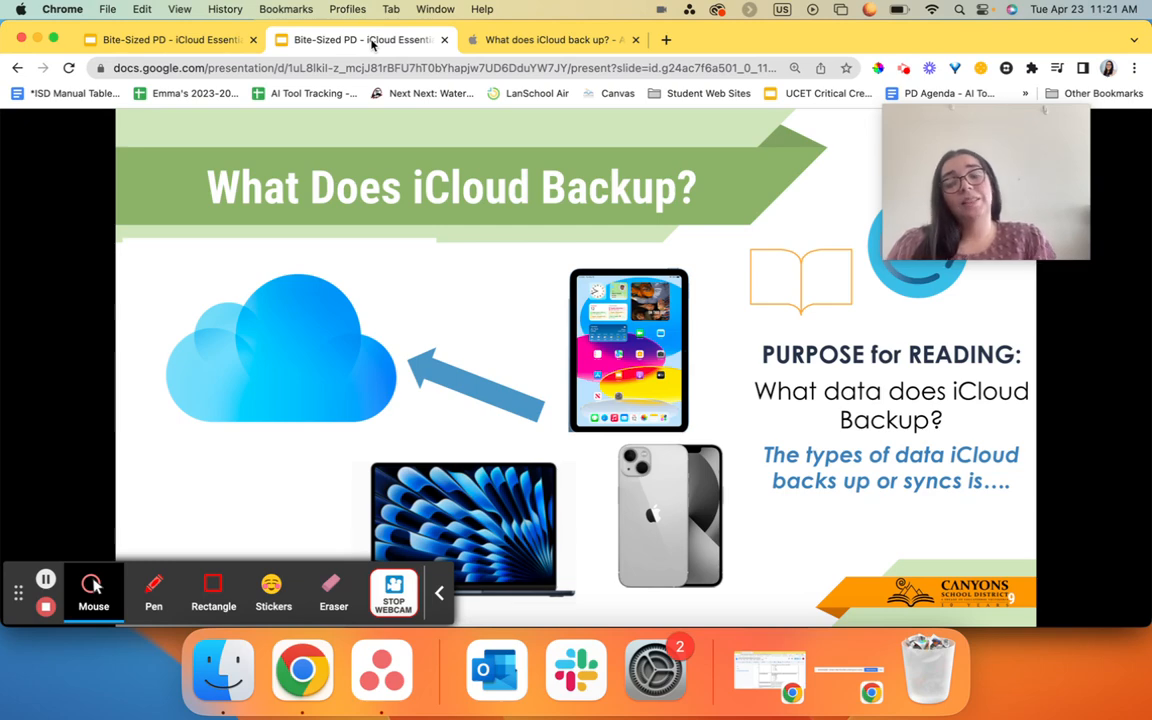
# Switch from the 'What Does iCloud Backup?' slide back to the Apple Support article.
pyautogui.click(550, 40)
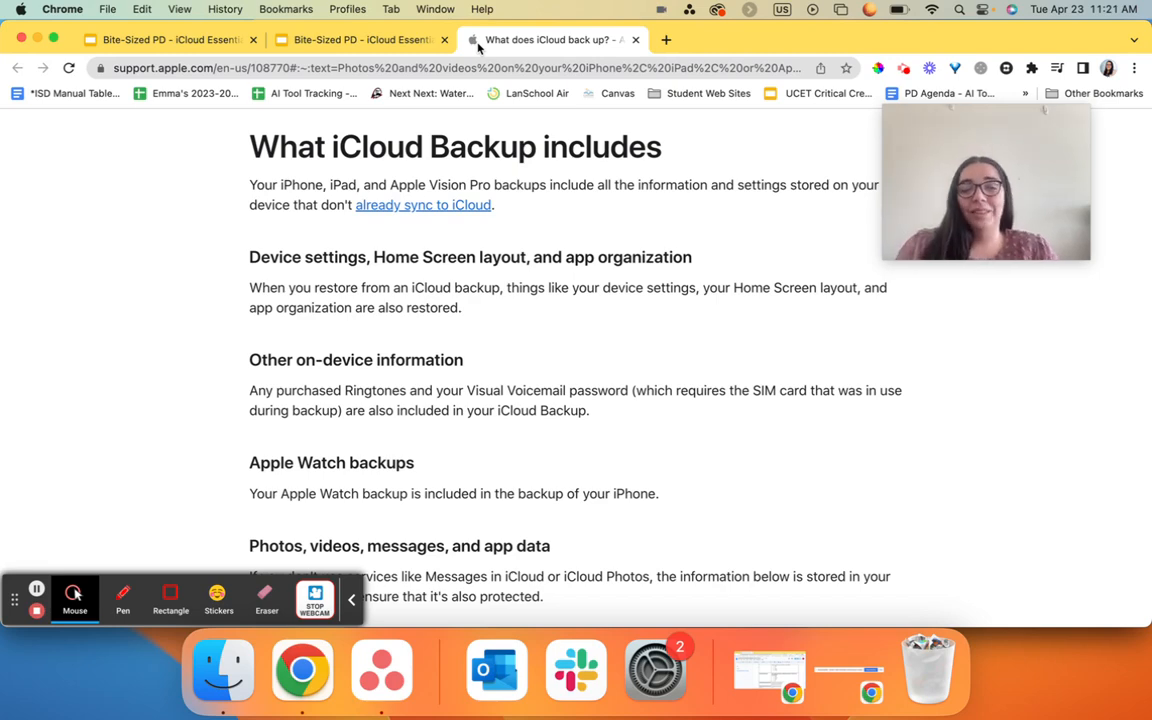
# Scroll through the messages, photos, videos and app data sections down to 'How to manage your iCloud backups'.
pyautogui.scroll(-3)
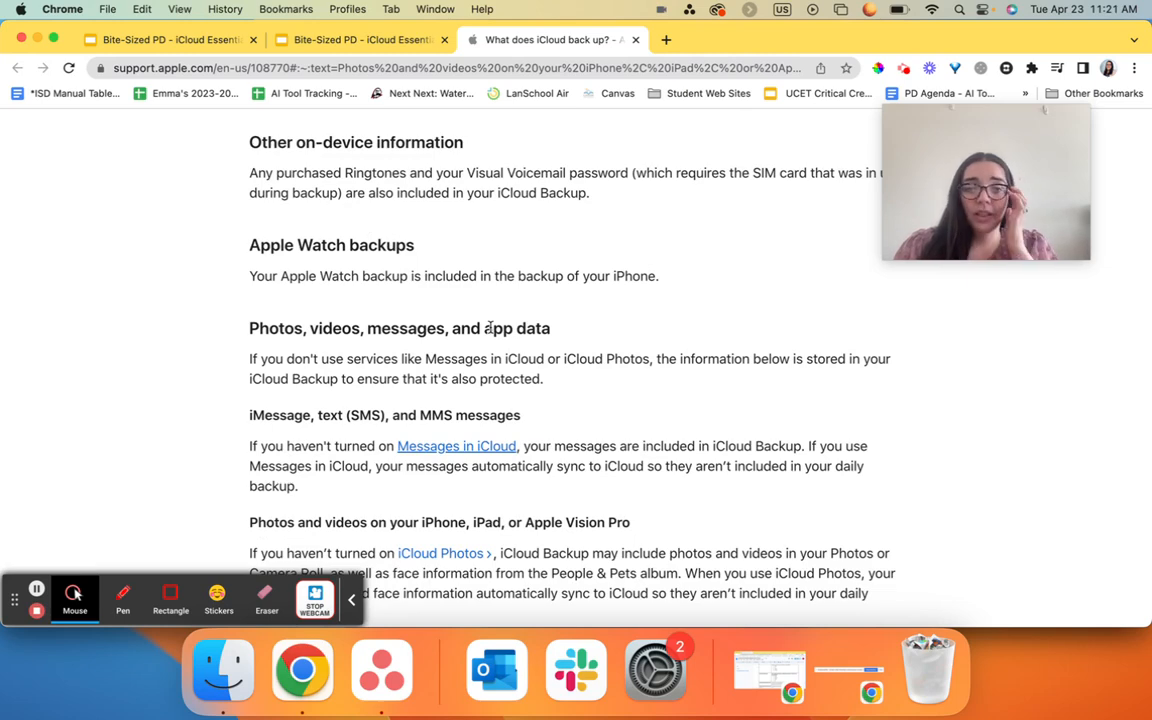
pyautogui.scroll(-3)
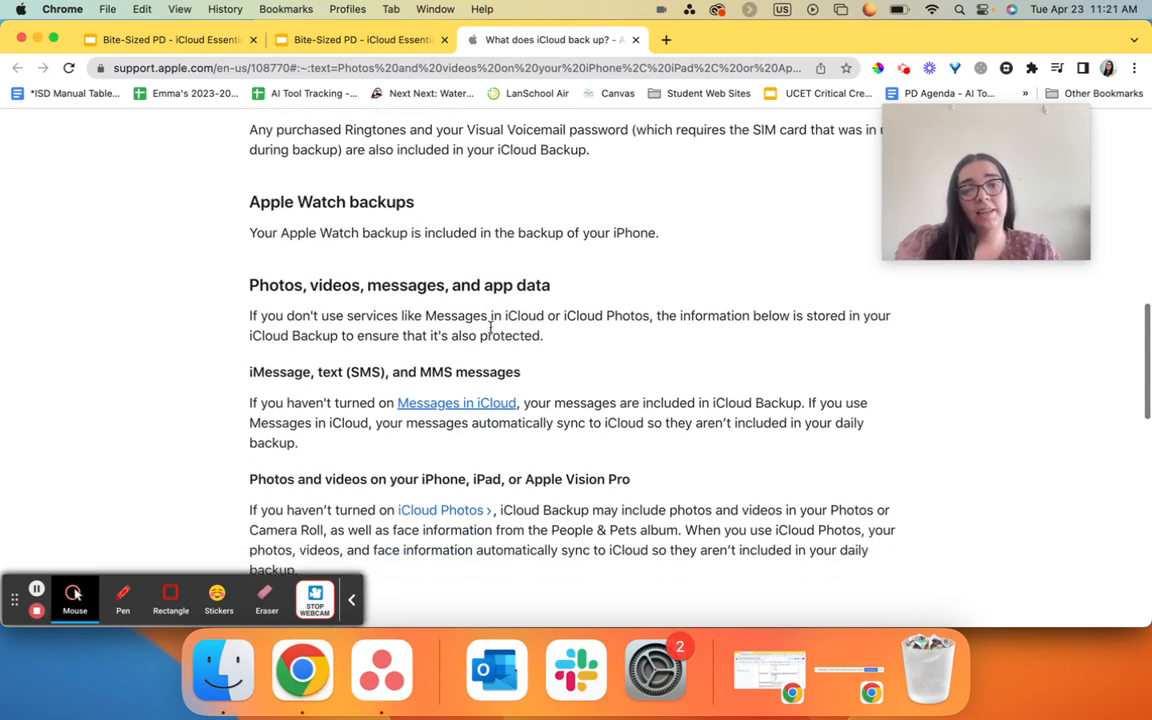
pyautogui.scroll(-3)
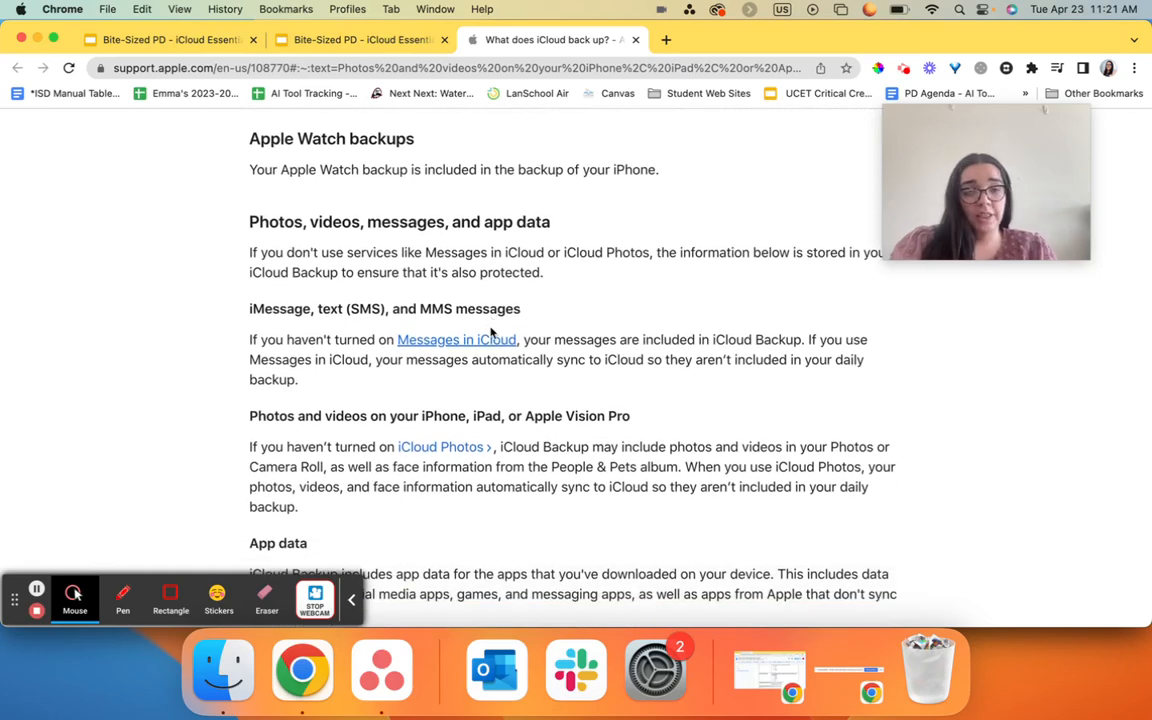
pyautogui.scroll(-3)
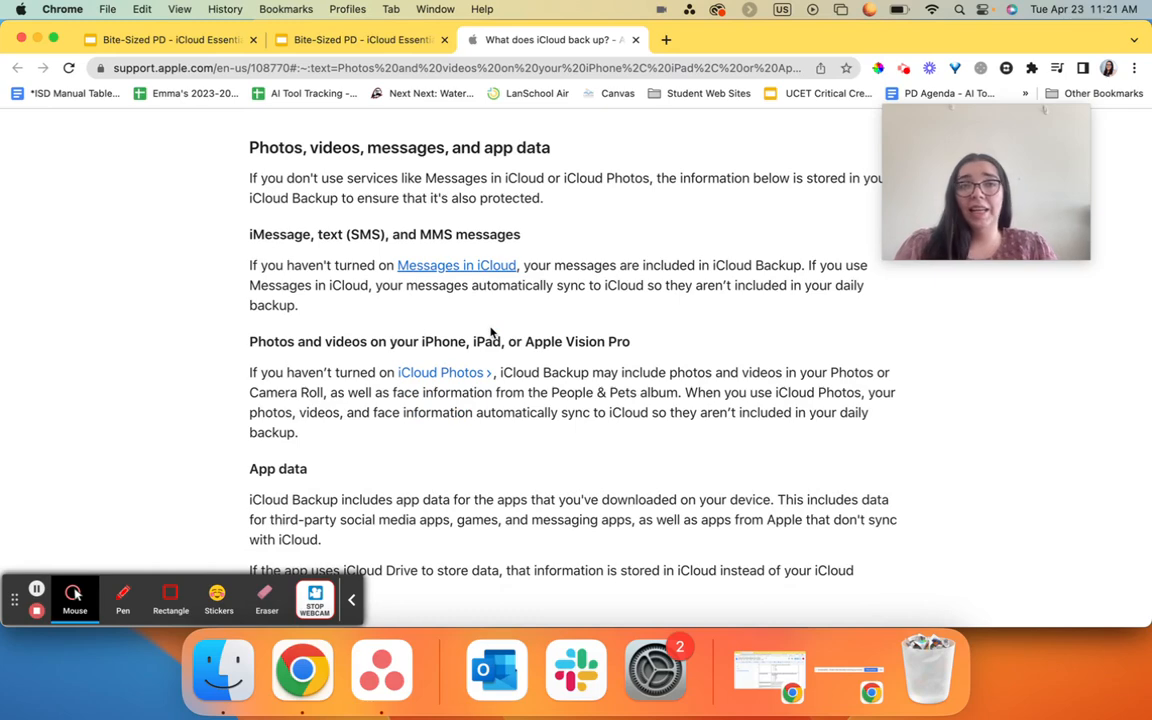
pyautogui.scroll(-3)
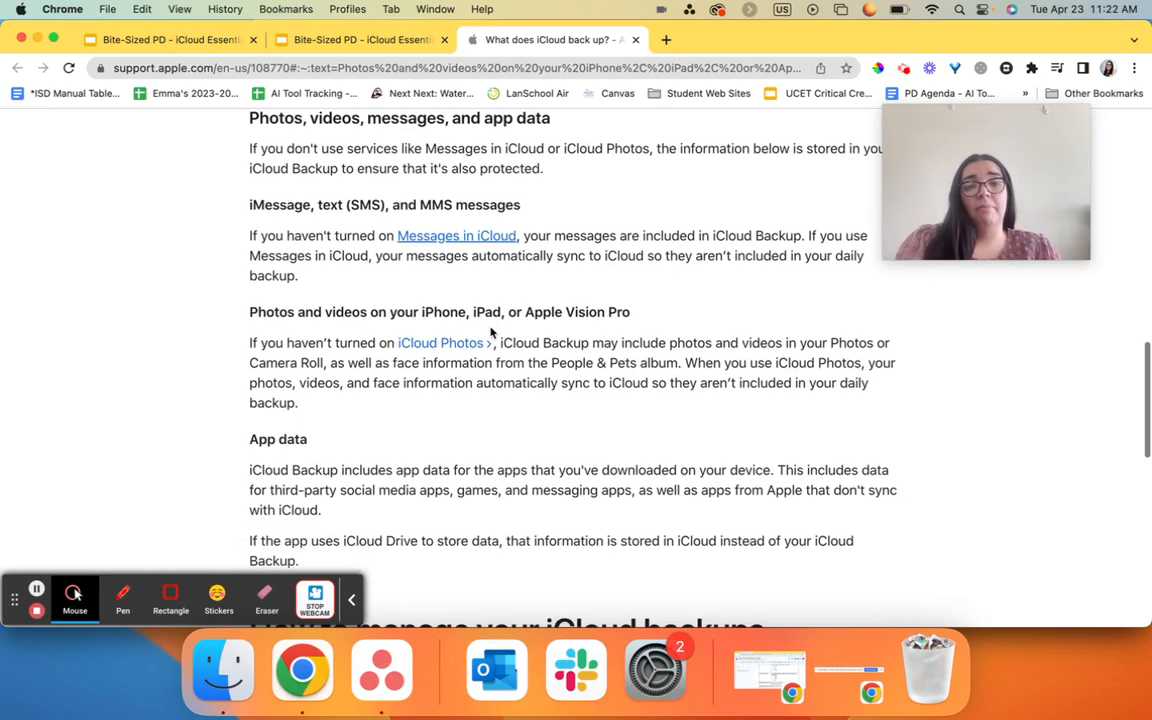
pyautogui.scroll(-3)
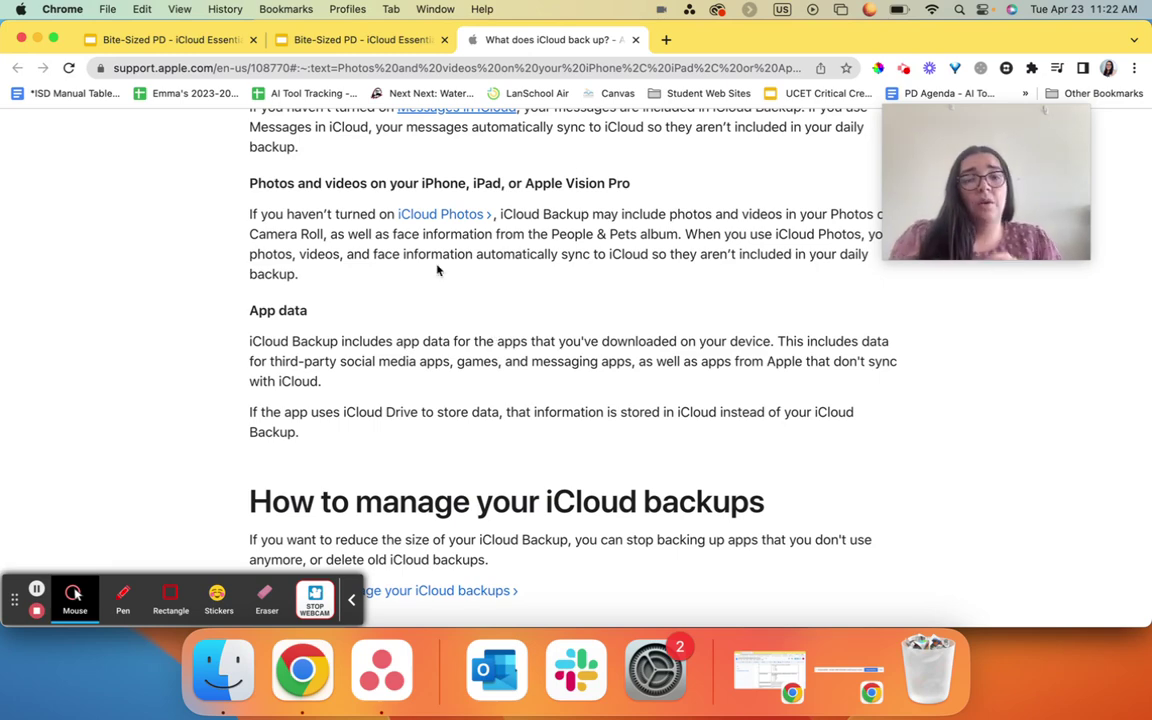
pyautogui.scroll(3)
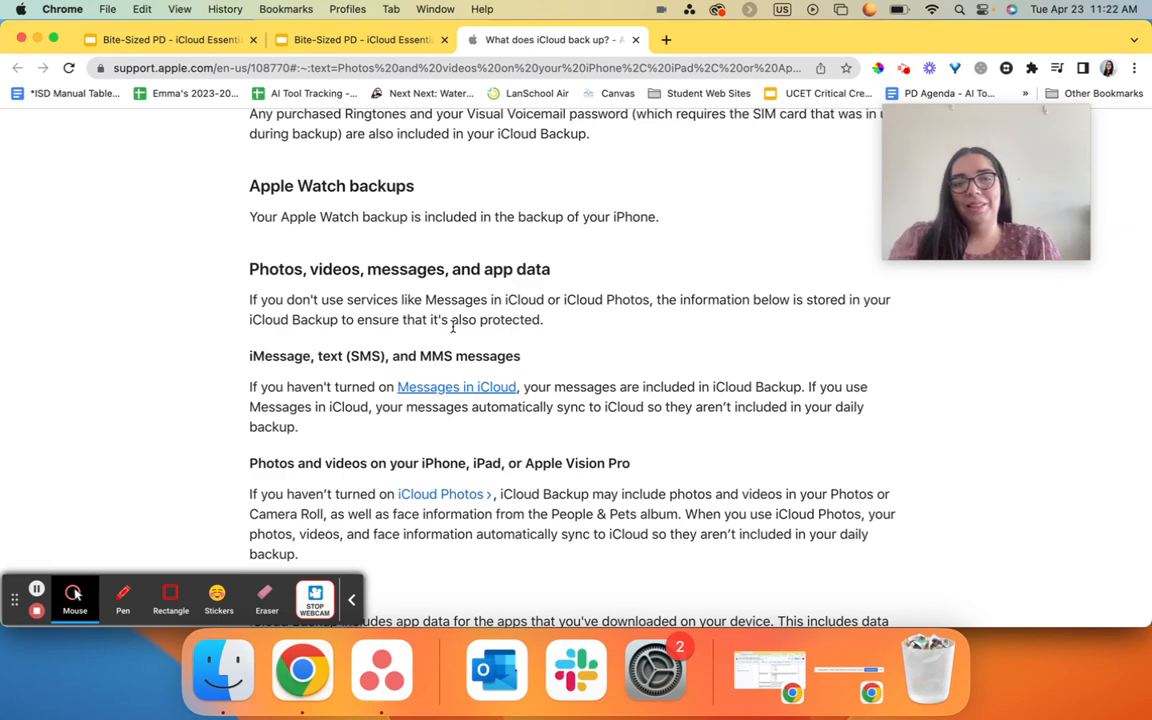
pyautogui.moveTo(408, 292)
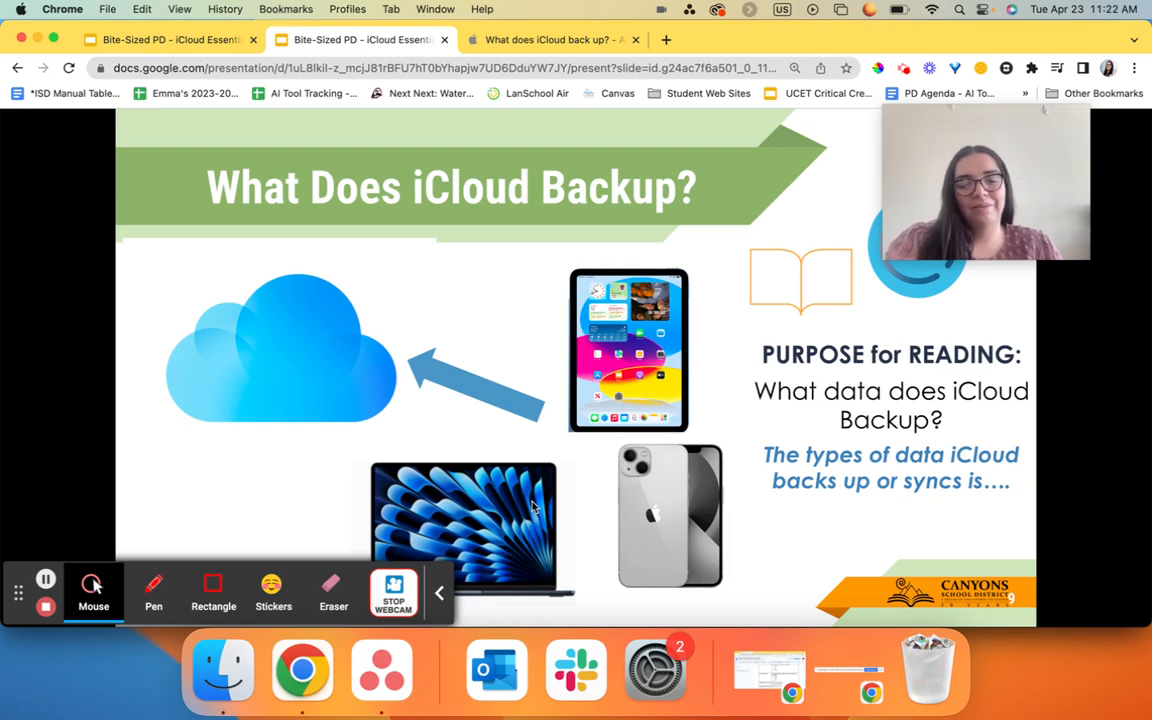
pyautogui.moveTo(766, 522)
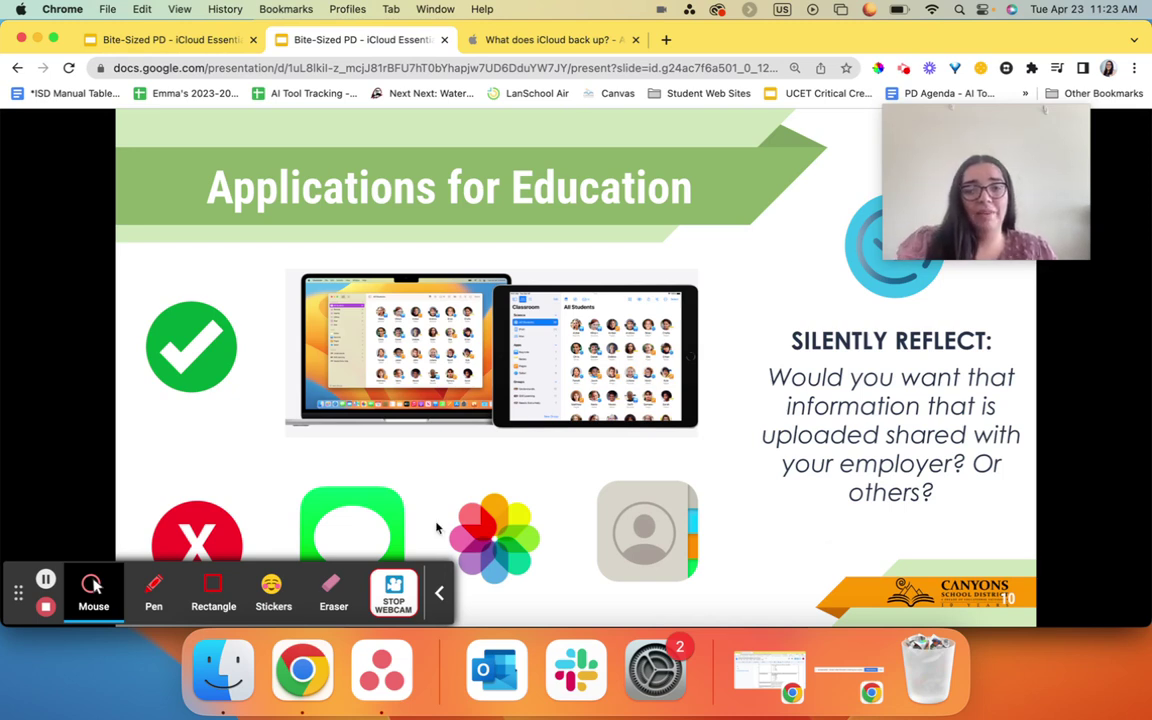
pyautogui.click(440, 592)
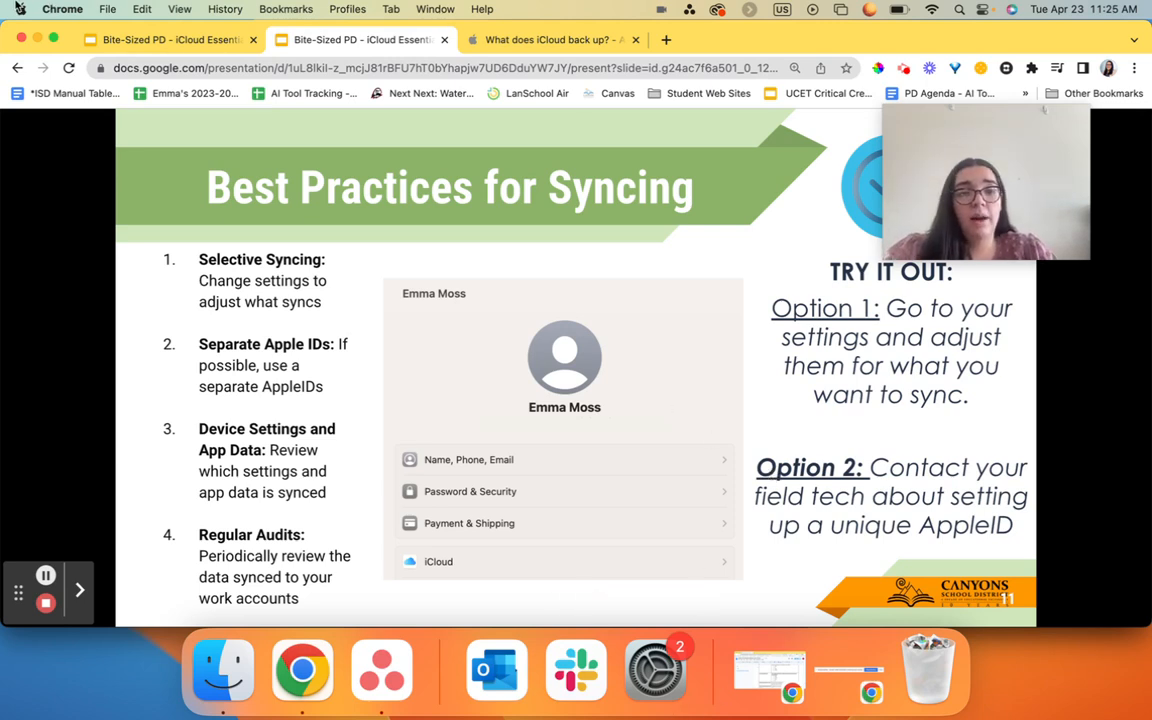
# Launch System Settings from the Apple menu and go to the Apple ID account page.
pyautogui.click(16, 8)
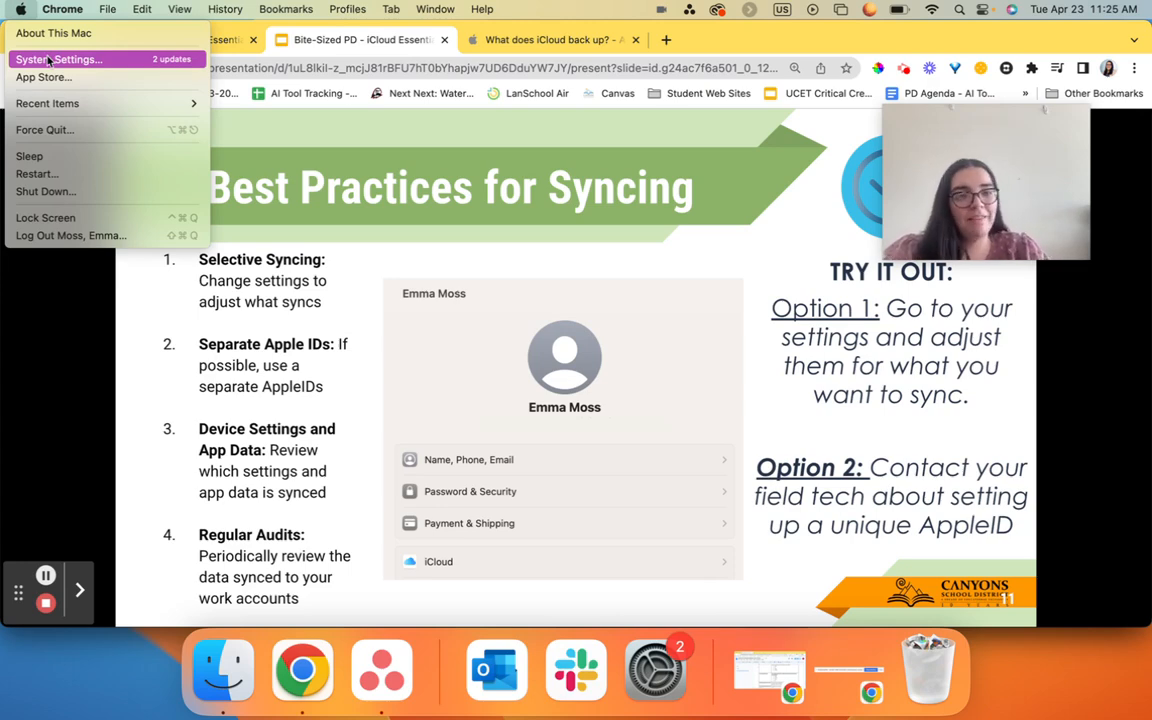
pyautogui.click(56, 60)
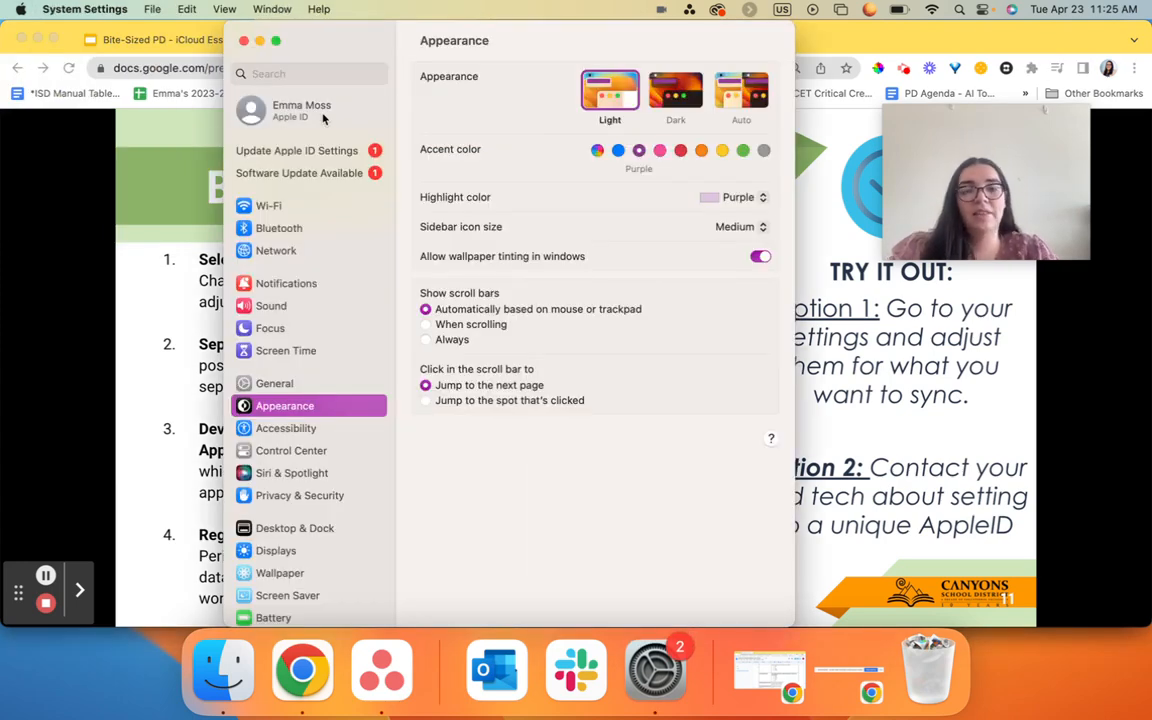
pyautogui.click(300, 110)
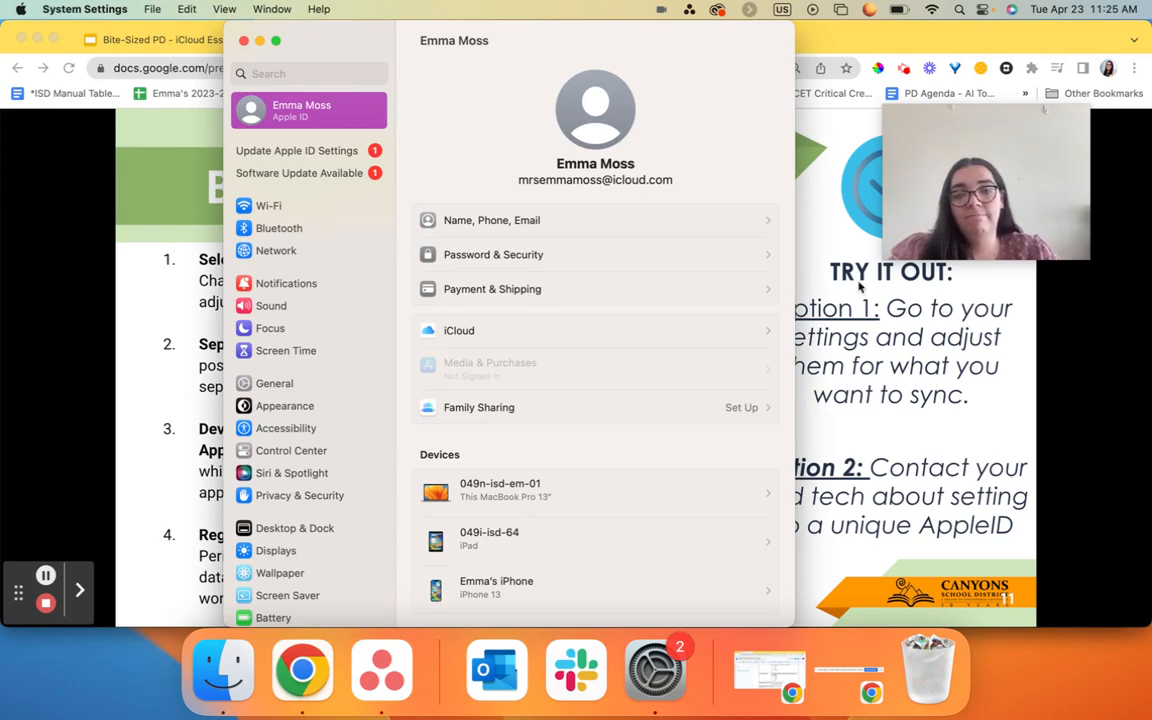
pyautogui.moveTo(804, 292)
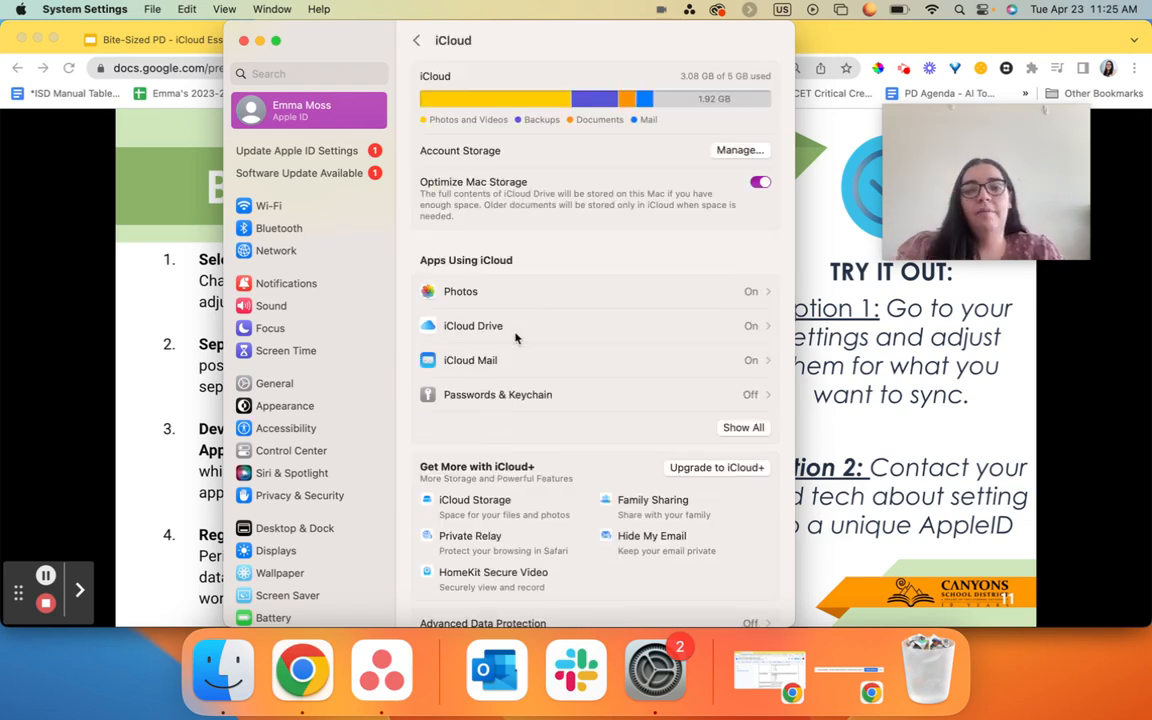
pyautogui.moveTo(504, 100)
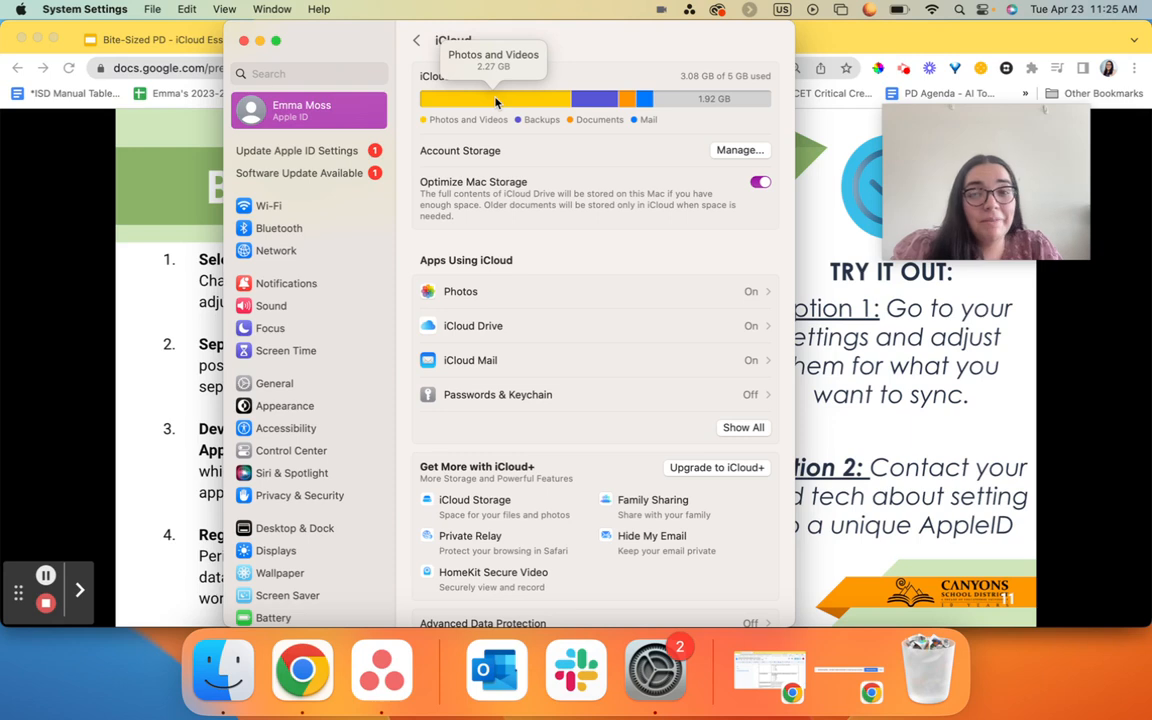
pyautogui.moveTo(688, 296)
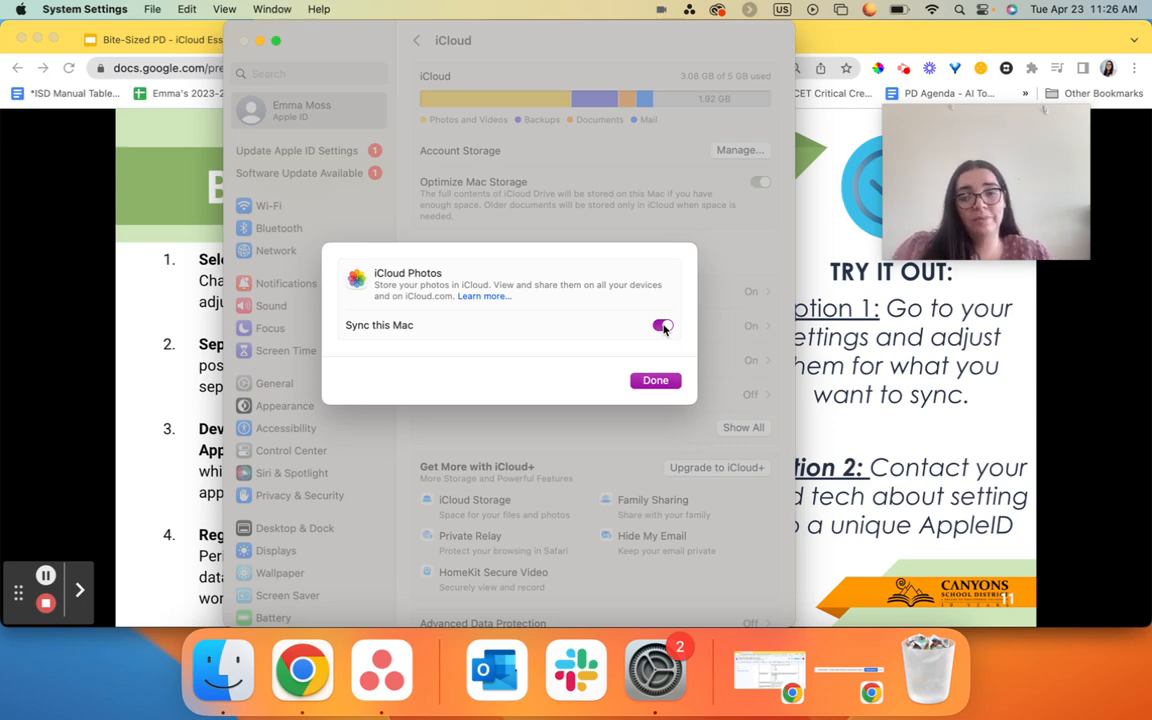
# Review the iCloud Photos 'Sync this Mac' option and close the Photos sheet.
pyautogui.click(662, 324)
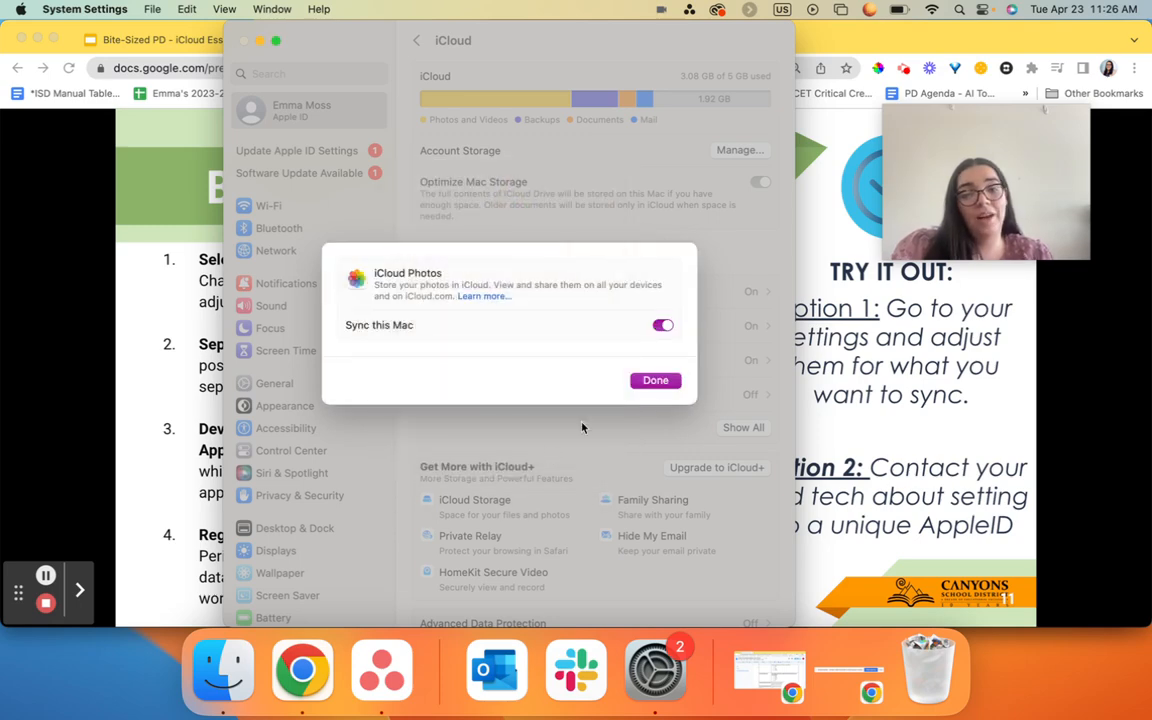
pyautogui.click(656, 380)
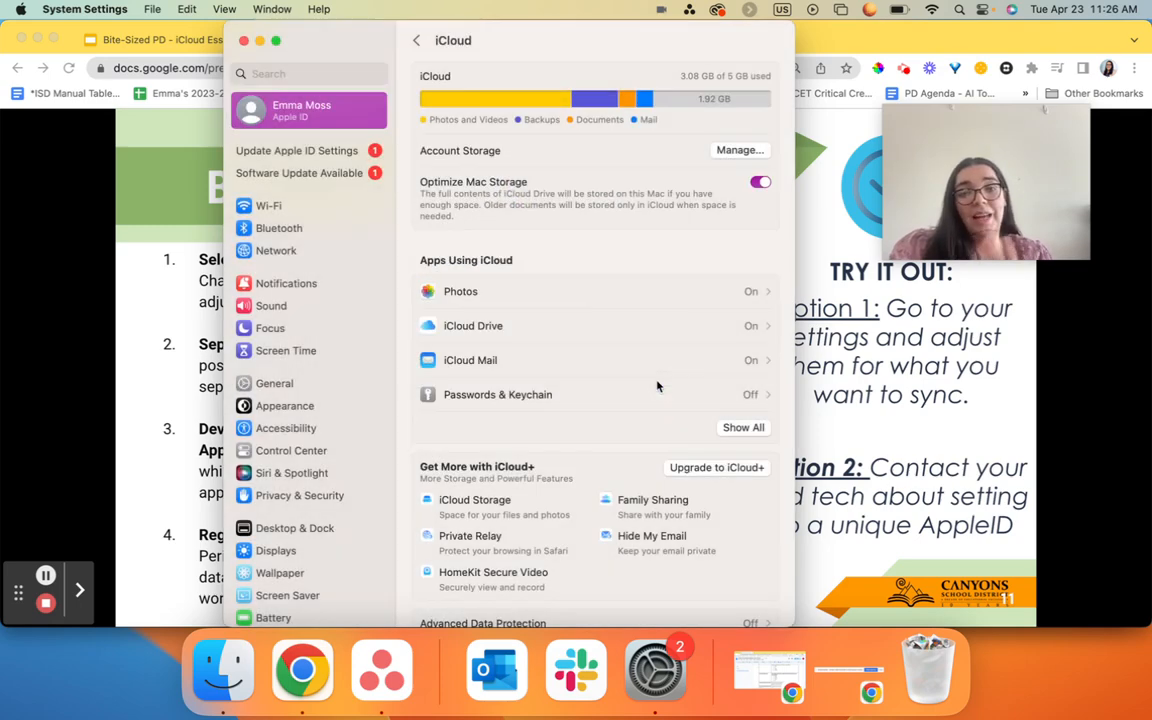
pyautogui.moveTo(544, 264)
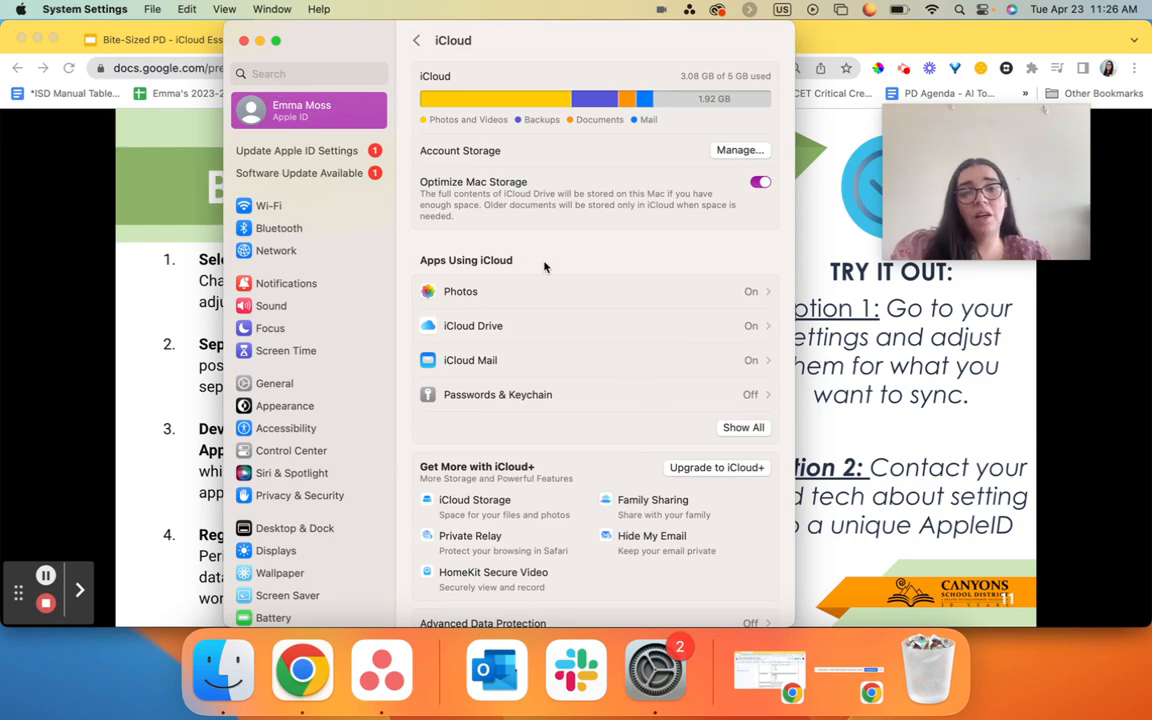
# Look over the list of apps syncing to iCloud Drive, then close the sheet.
pyautogui.click(470, 324)
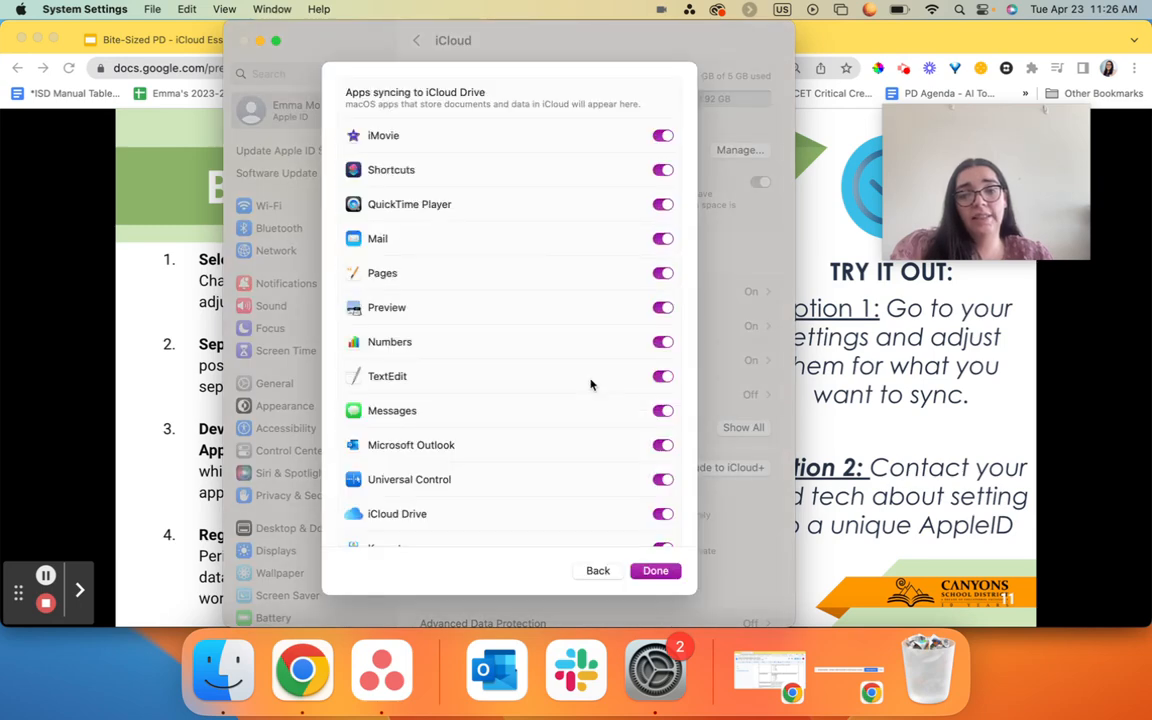
pyautogui.scroll(-3)
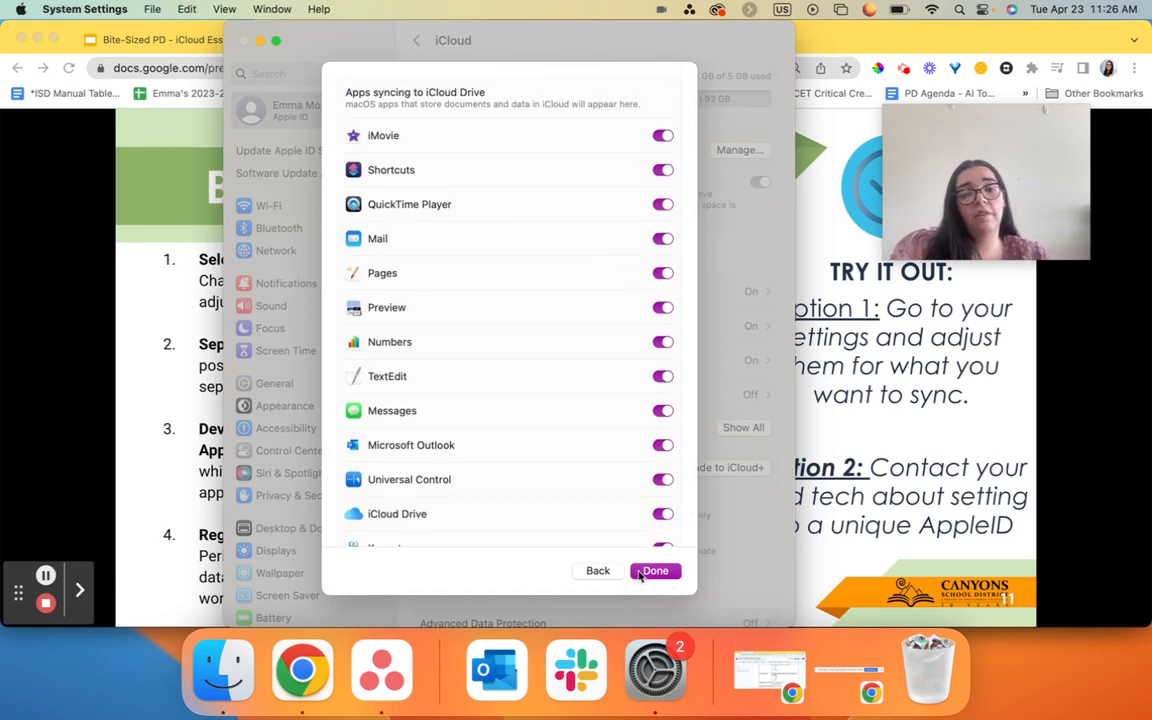
pyautogui.click(656, 570)
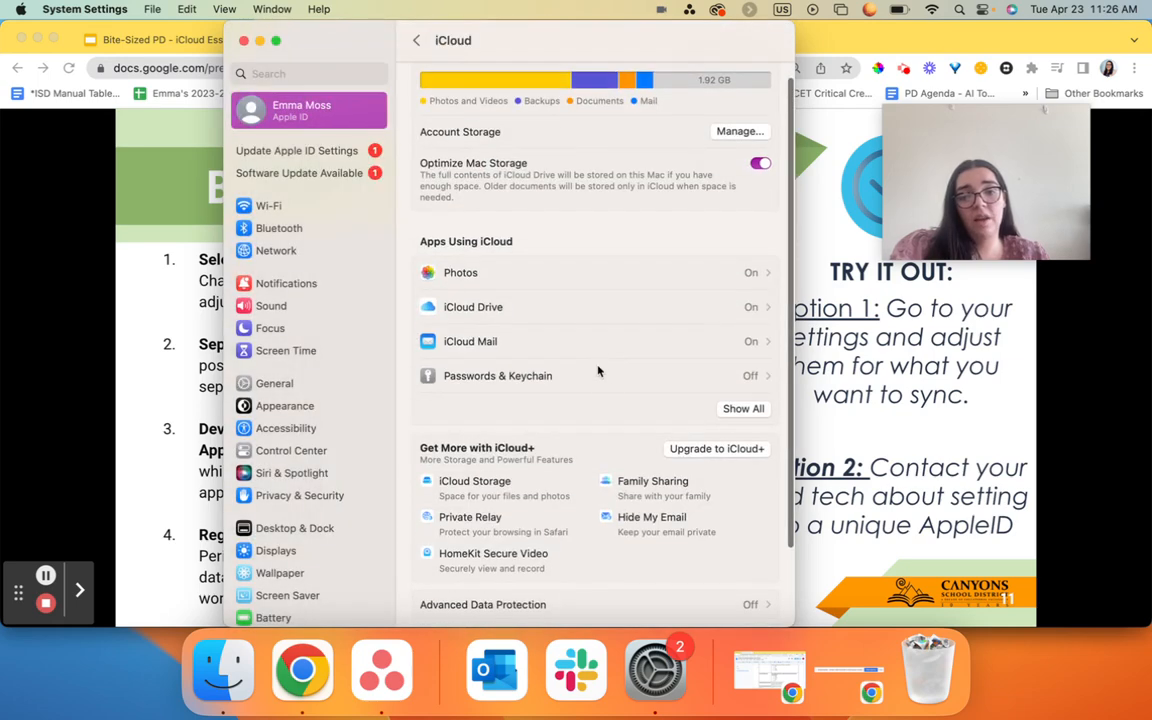
pyautogui.moveTo(676, 396)
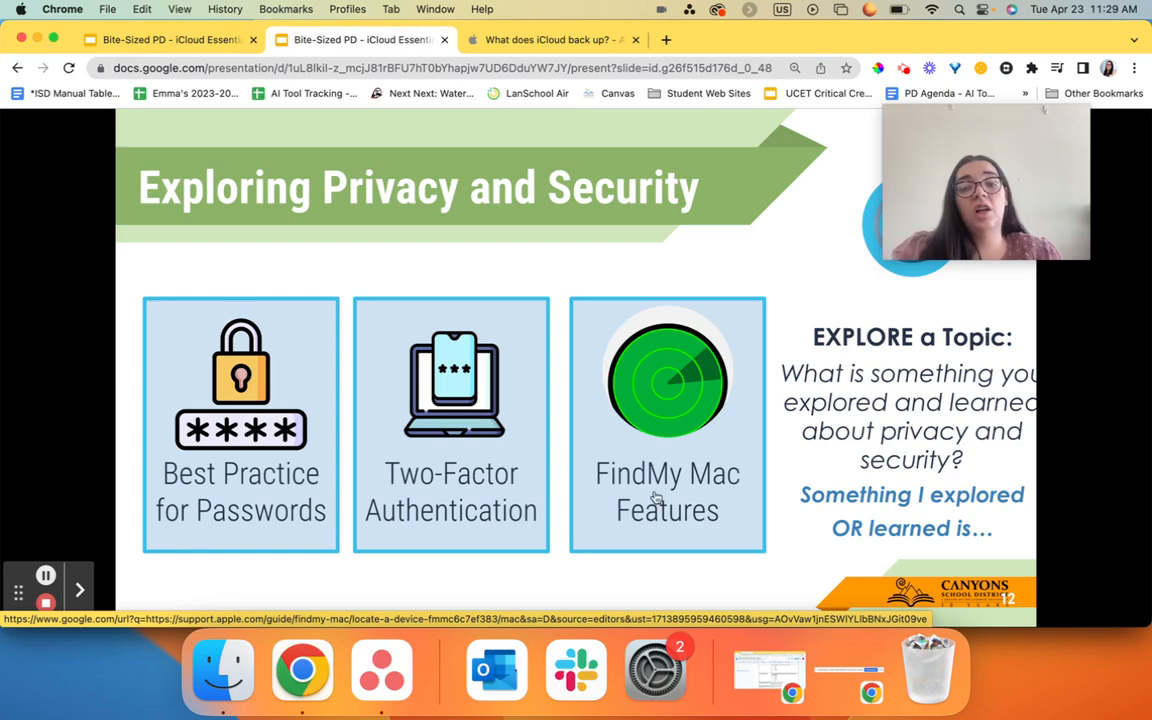
pyautogui.moveTo(430, 510)
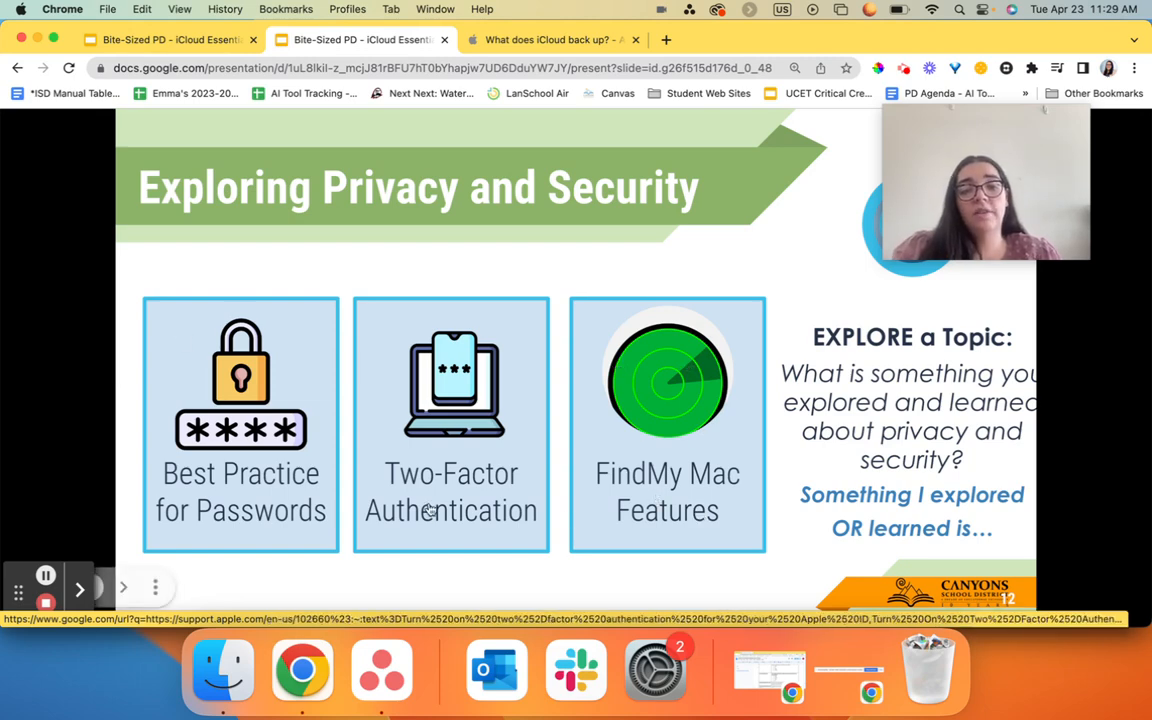
# Open the 'Two-factor authentication for Apple ID' article from the slide and switch to its tab.
pyautogui.click(452, 492)
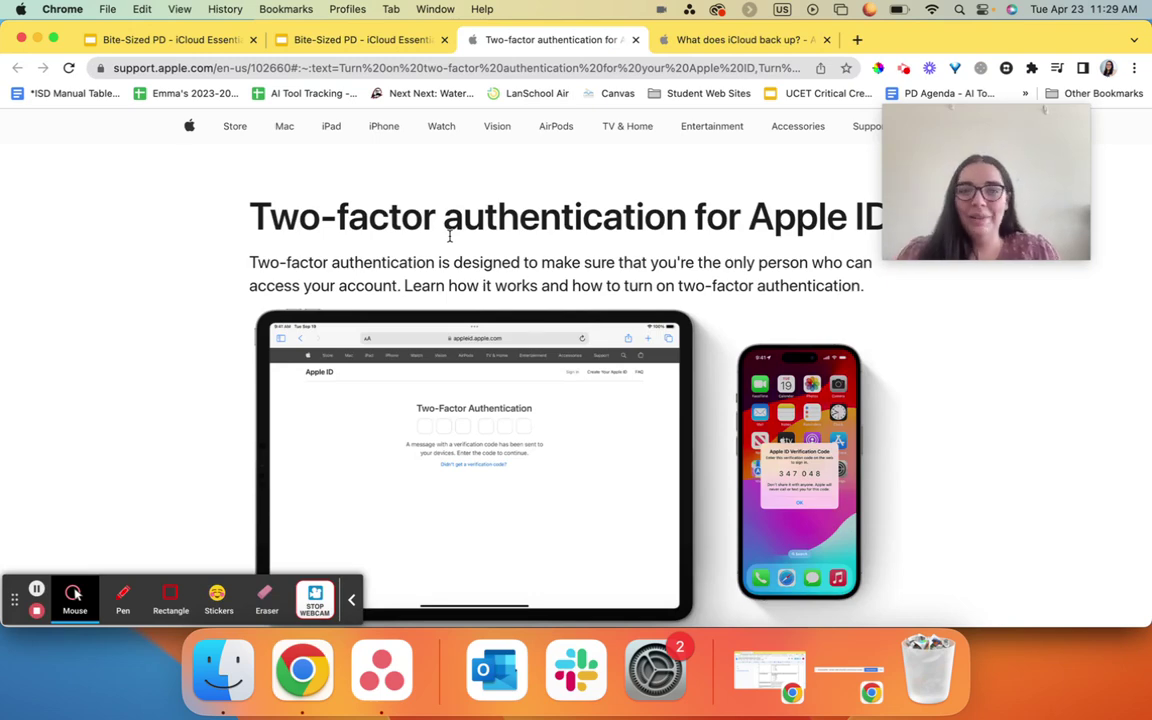
pyautogui.click(360, 40)
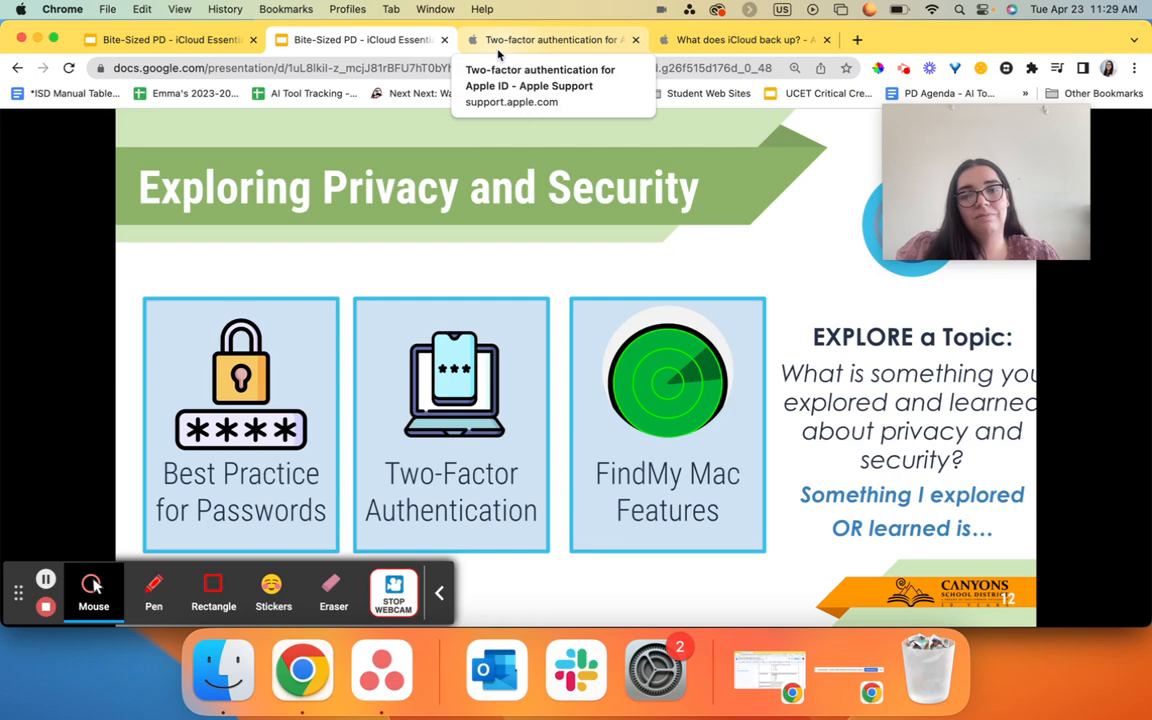
pyautogui.click(550, 40)
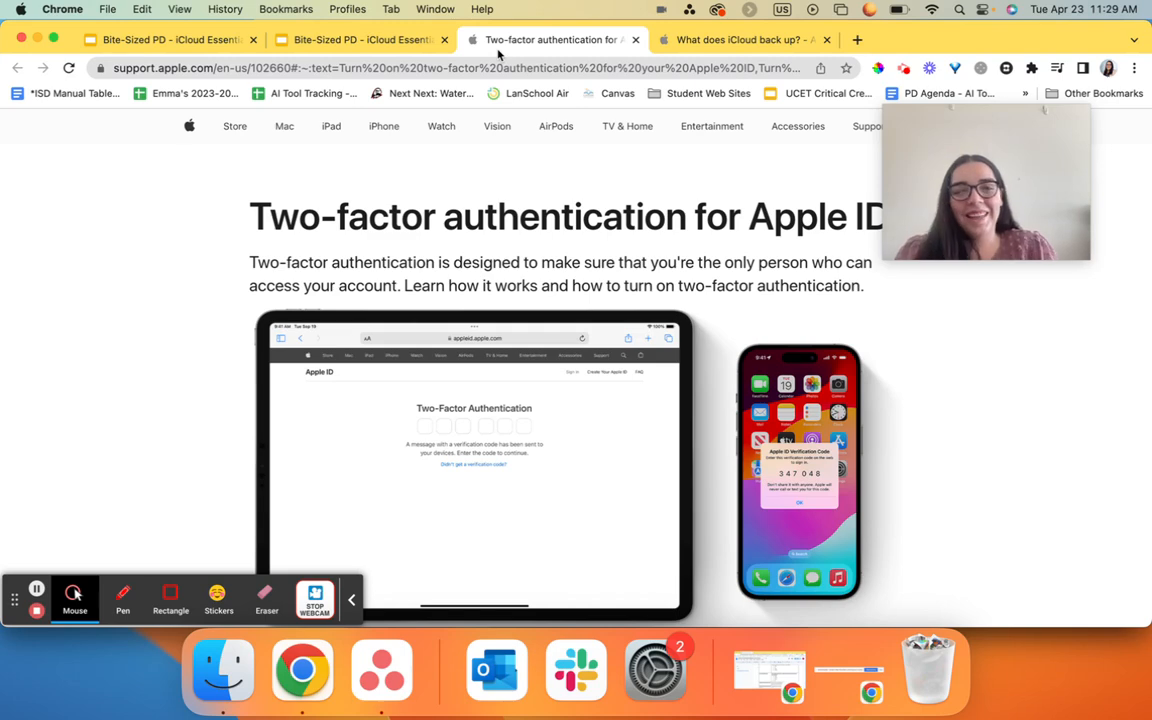
pyautogui.moveTo(650, 230)
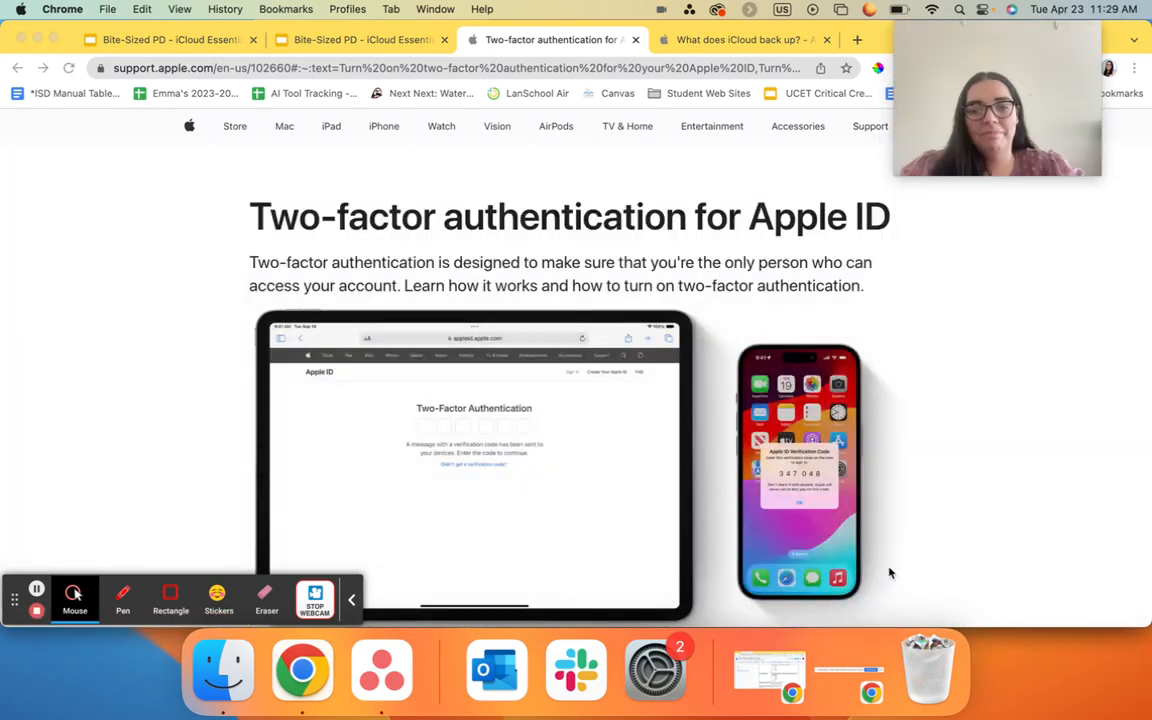
pyautogui.scroll(-3)
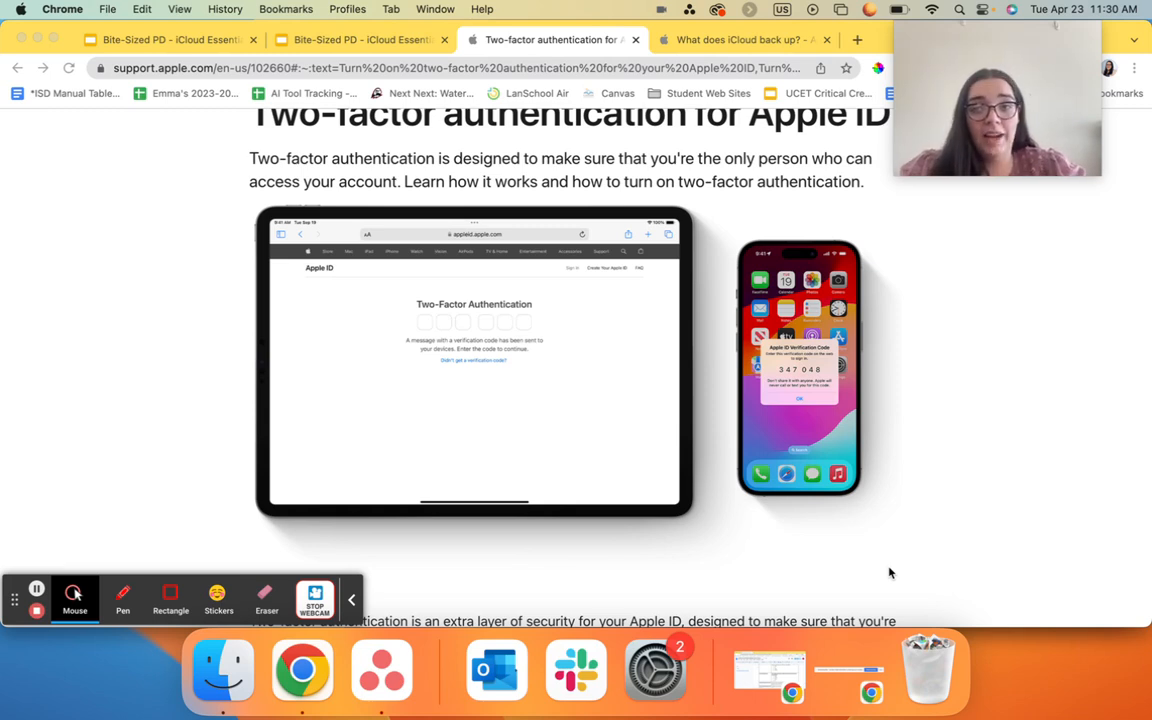
pyautogui.moveTo(808, 472)
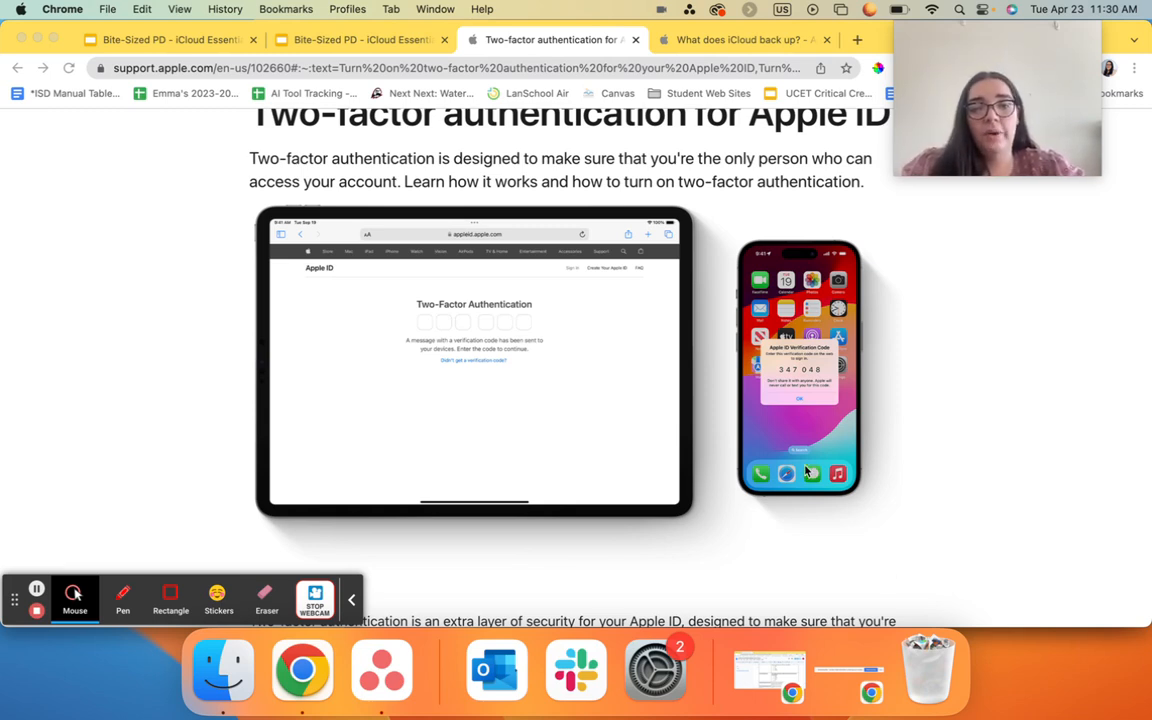
pyautogui.scroll(-3)
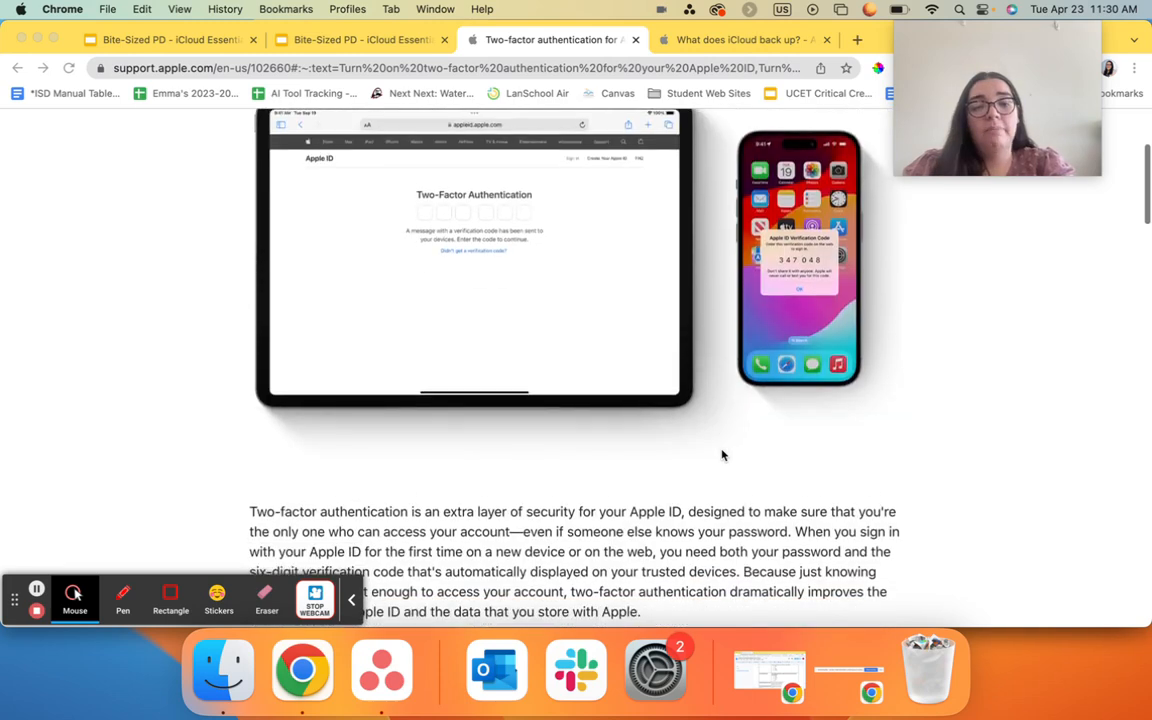
pyautogui.scroll(3)
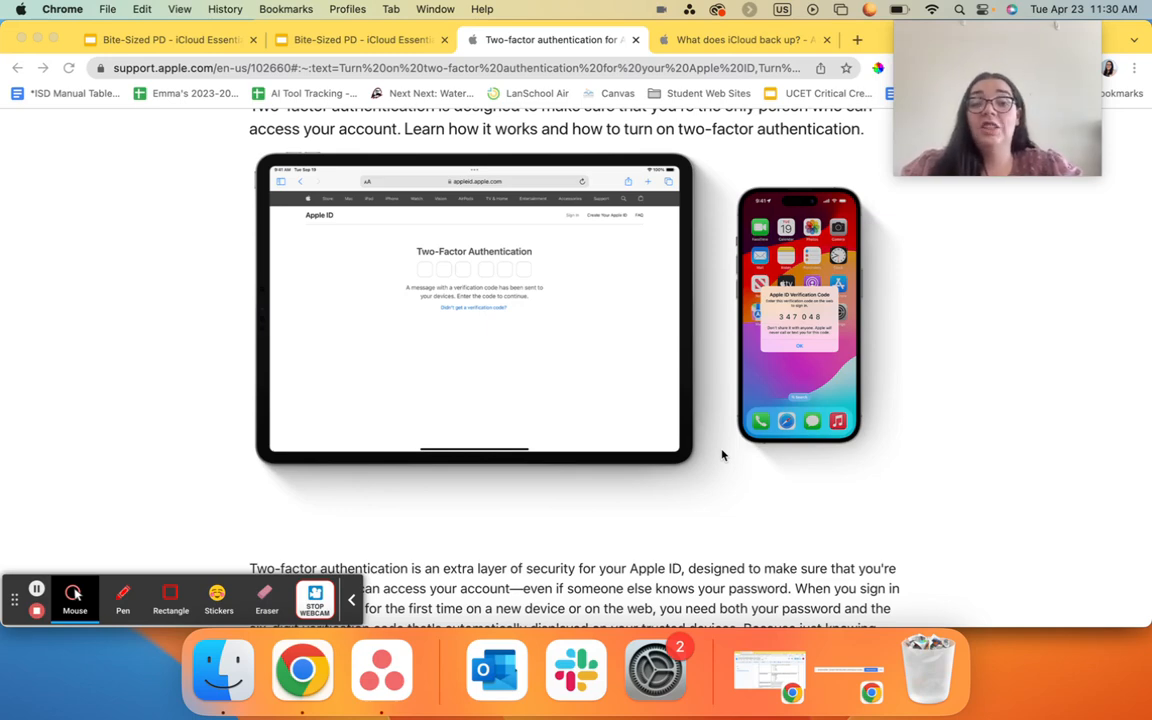
pyautogui.scroll(-3)
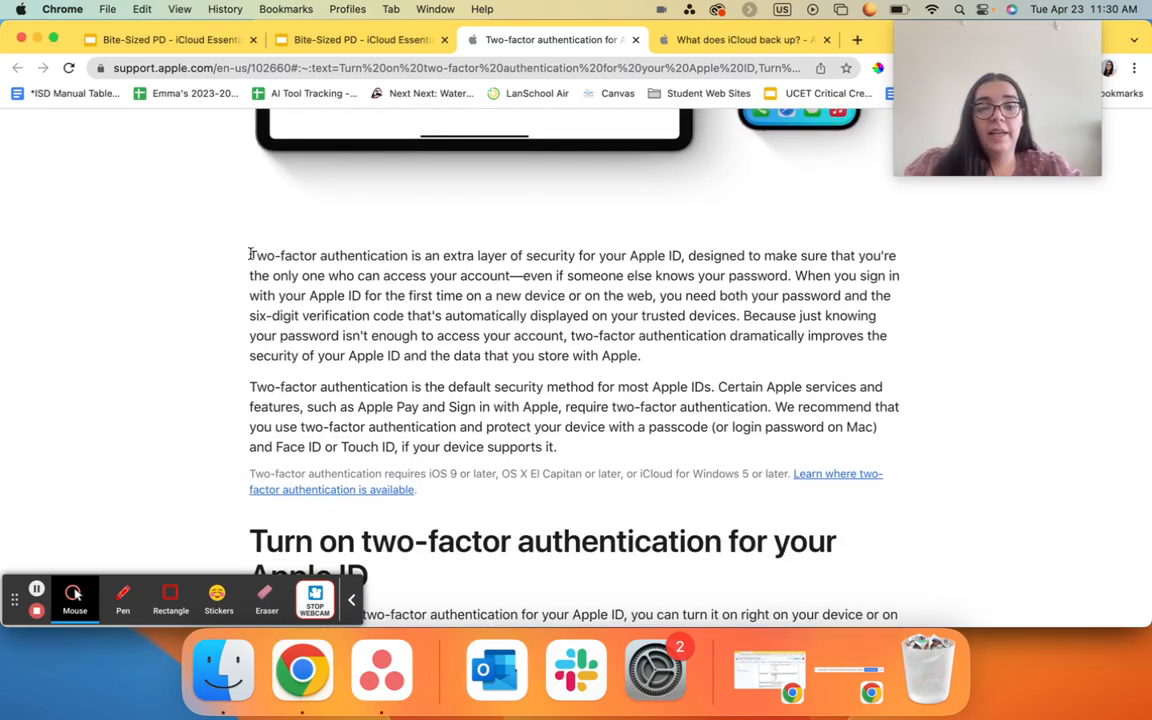
pyautogui.moveTo(248, 256); pyautogui.dragTo(880, 296)
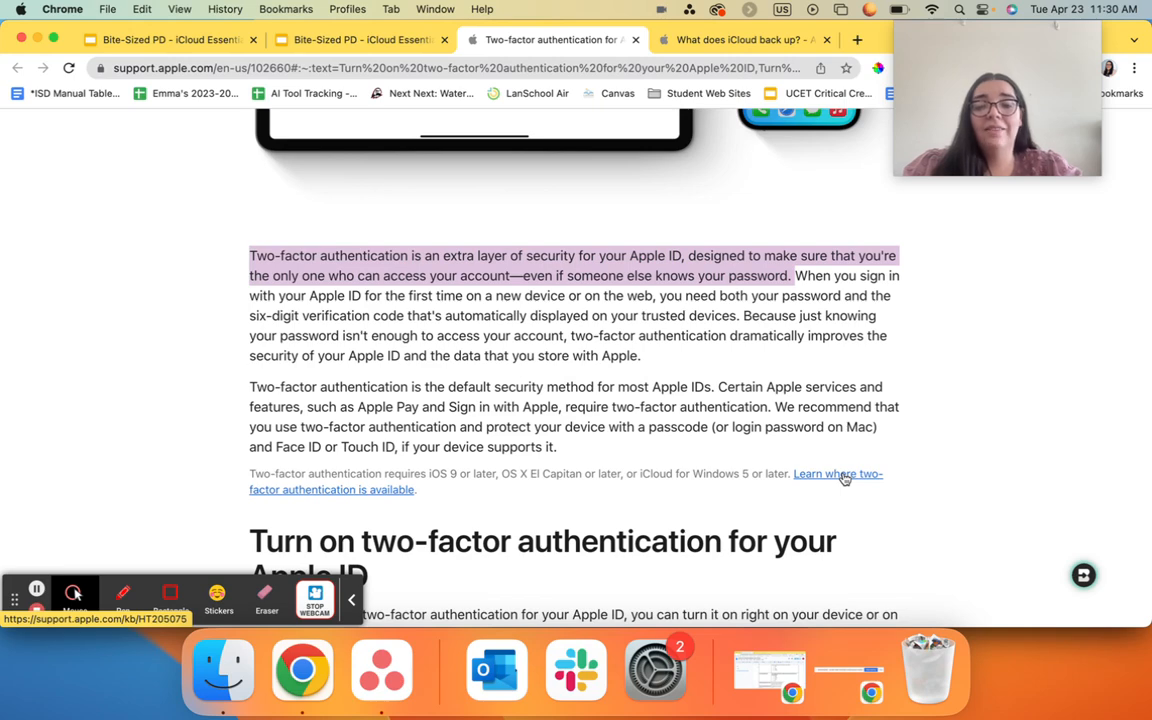
pyautogui.moveTo(706, 400)
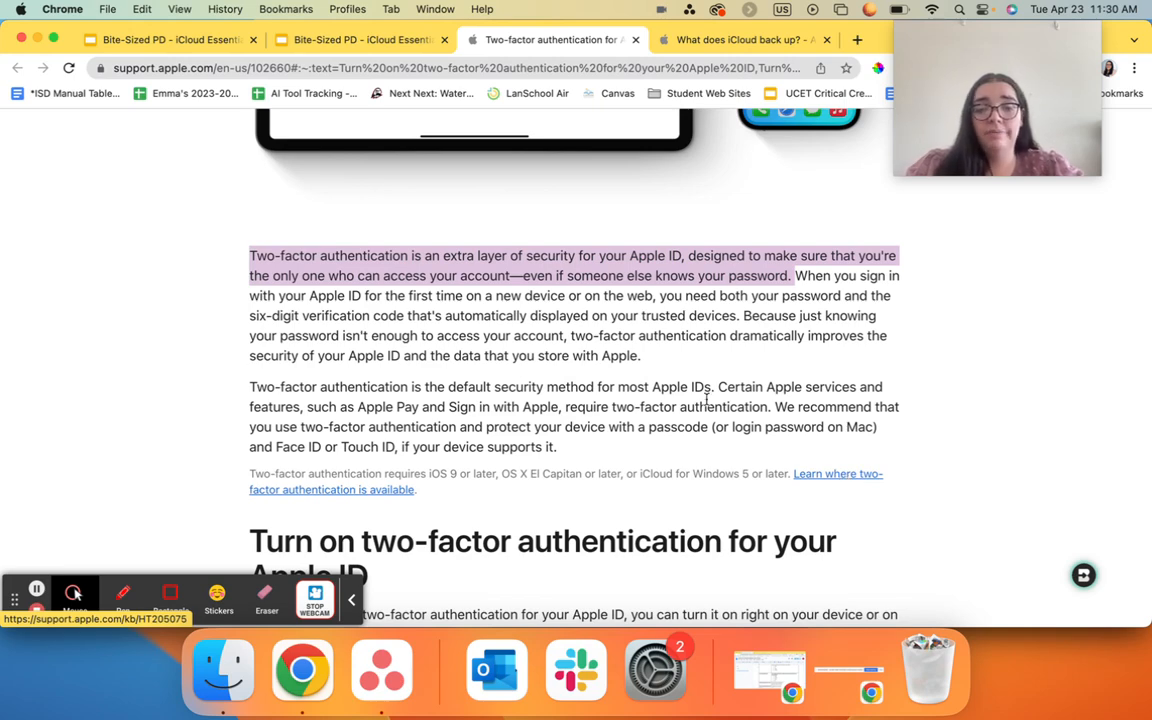
pyautogui.scroll(-3)
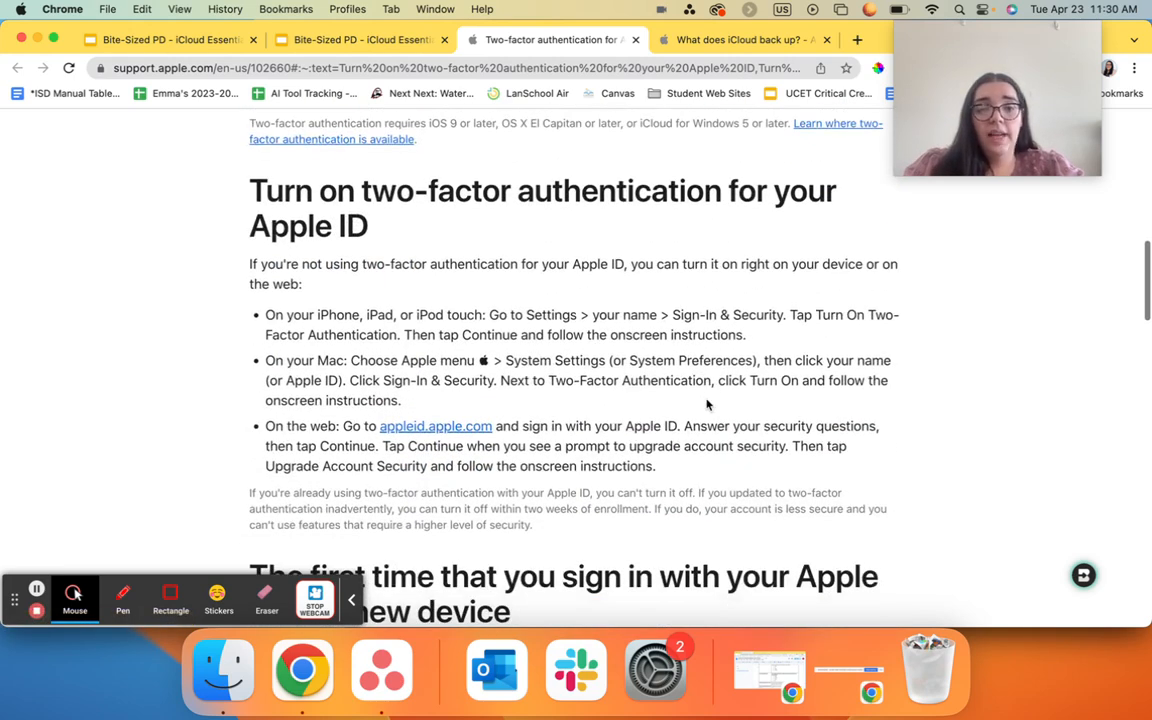
pyautogui.scroll(-3)
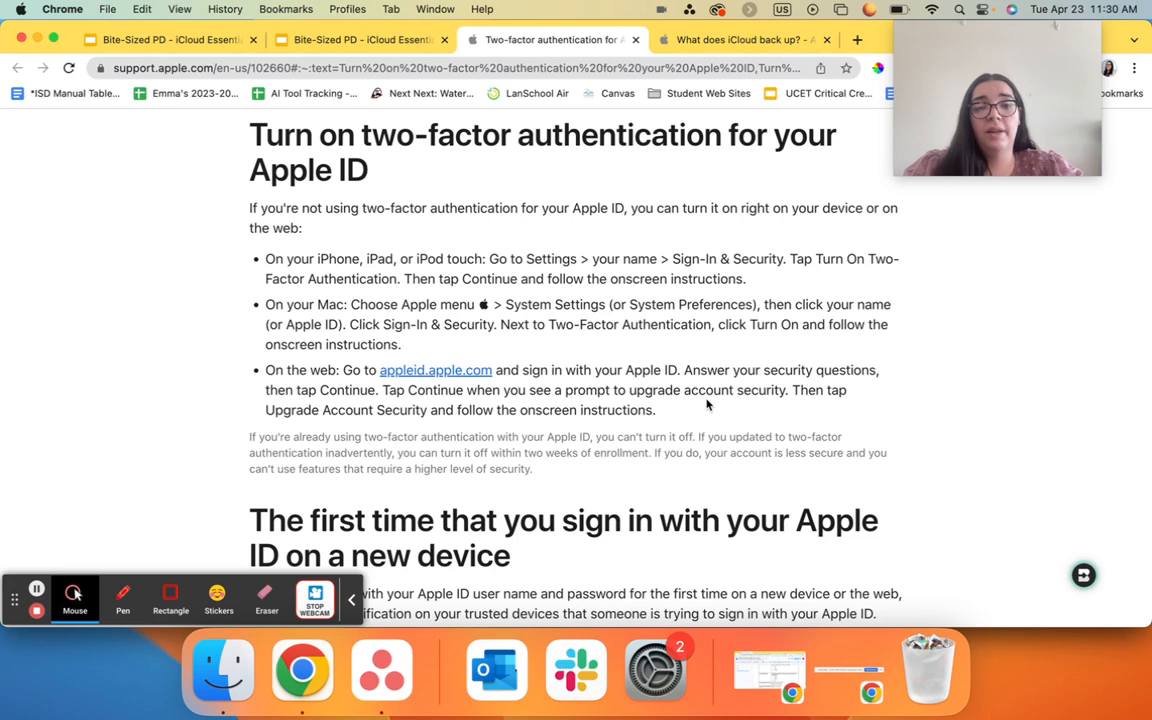
pyautogui.moveTo(542, 384)
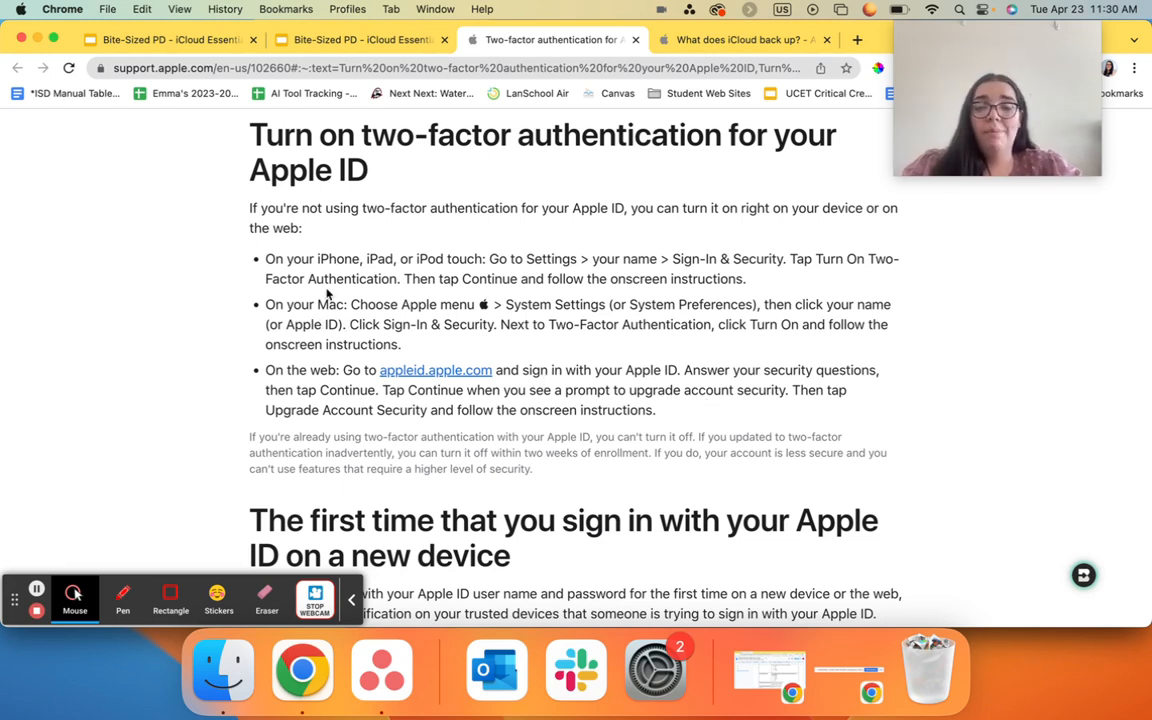
pyautogui.moveTo(558, 256)
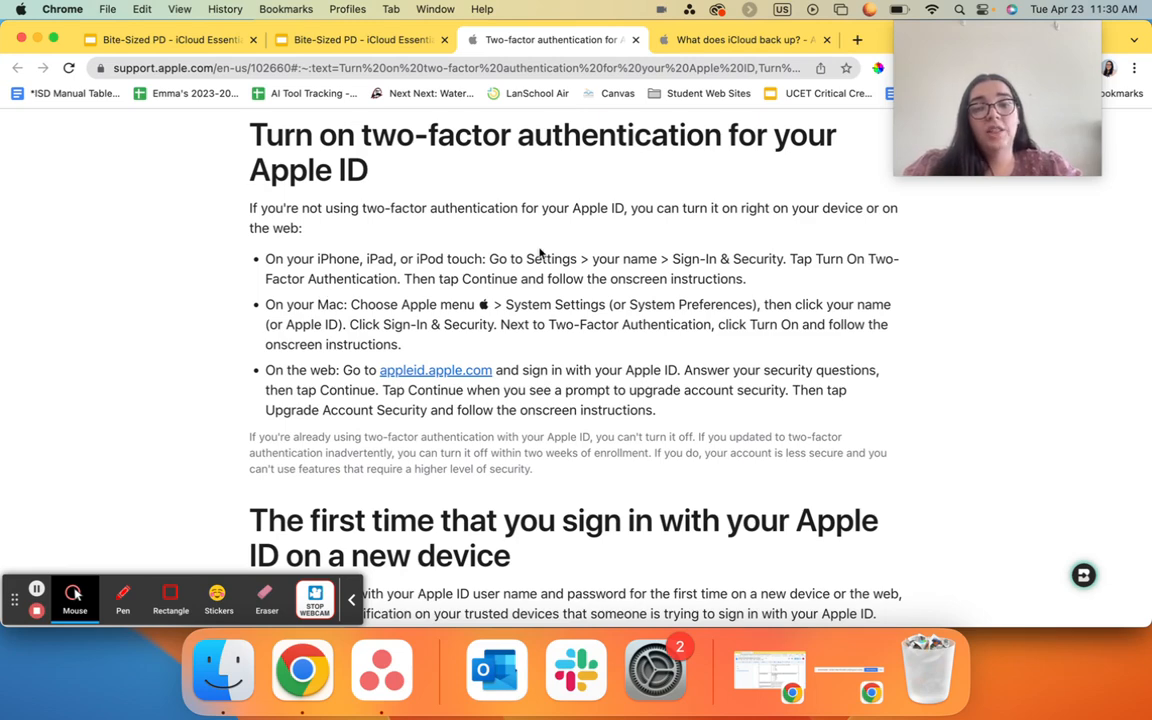
pyautogui.moveTo(772, 284)
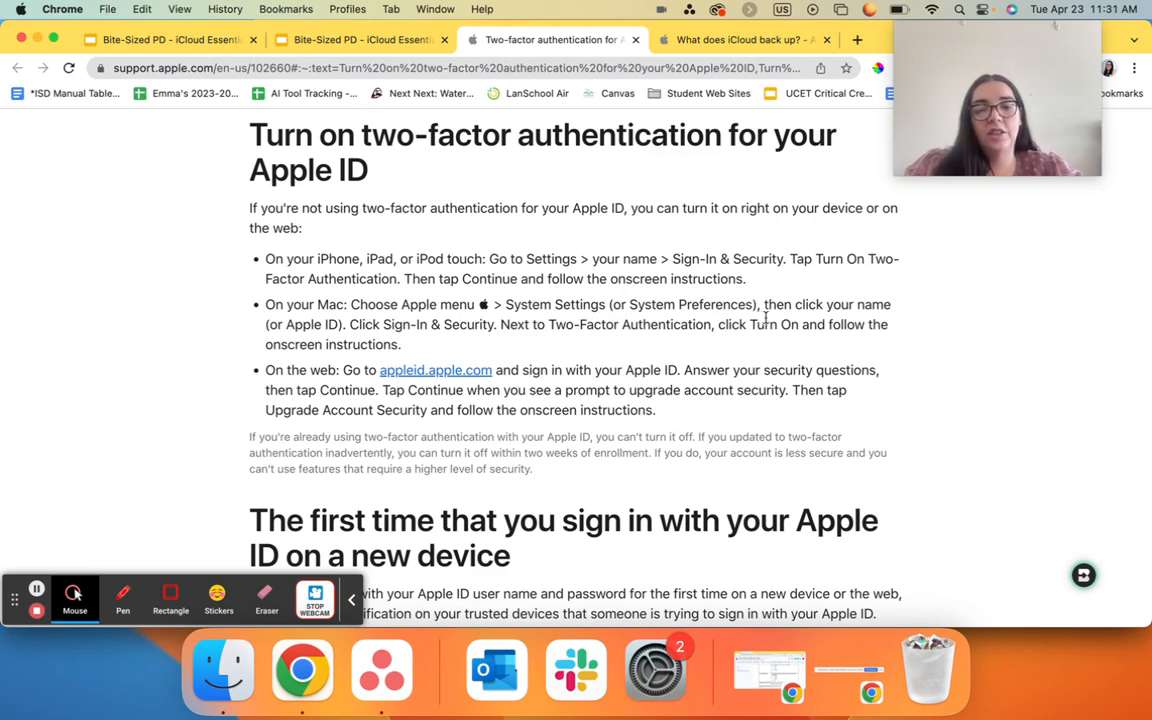
pyautogui.moveTo(648, 610)
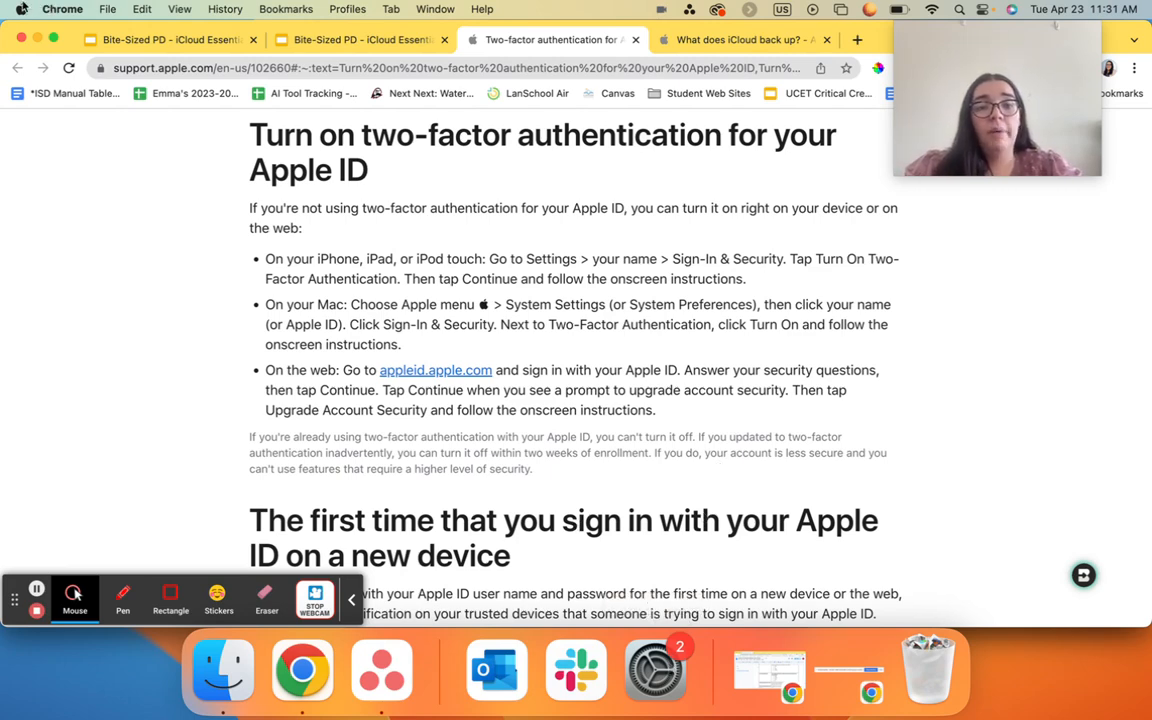
# Launch System Settings from the Apple menu and go to the Apple ID account overview.
pyautogui.click(24, 8)
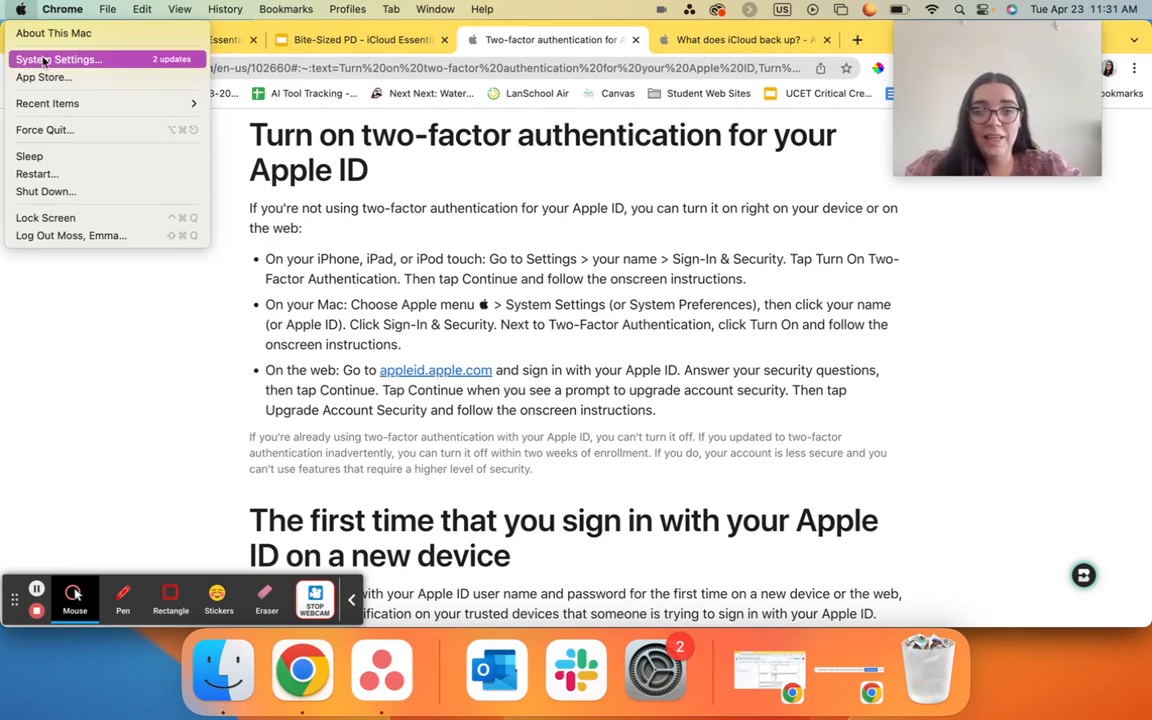
pyautogui.click(56, 60)
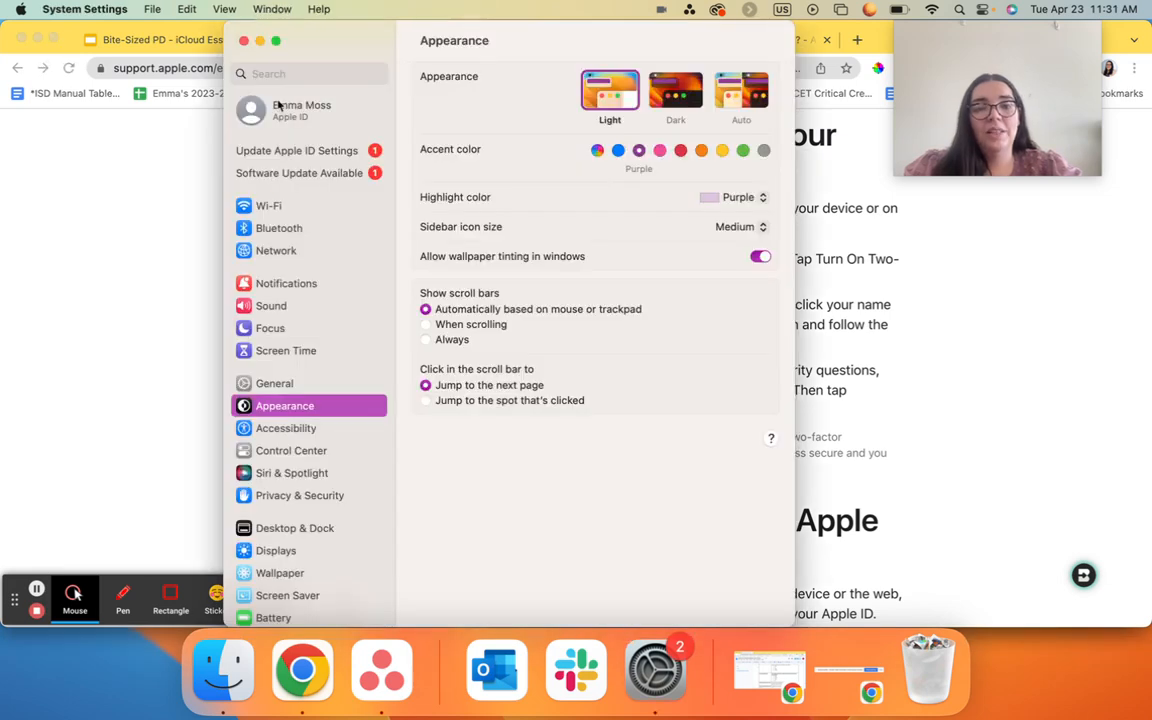
pyautogui.click(300, 110)
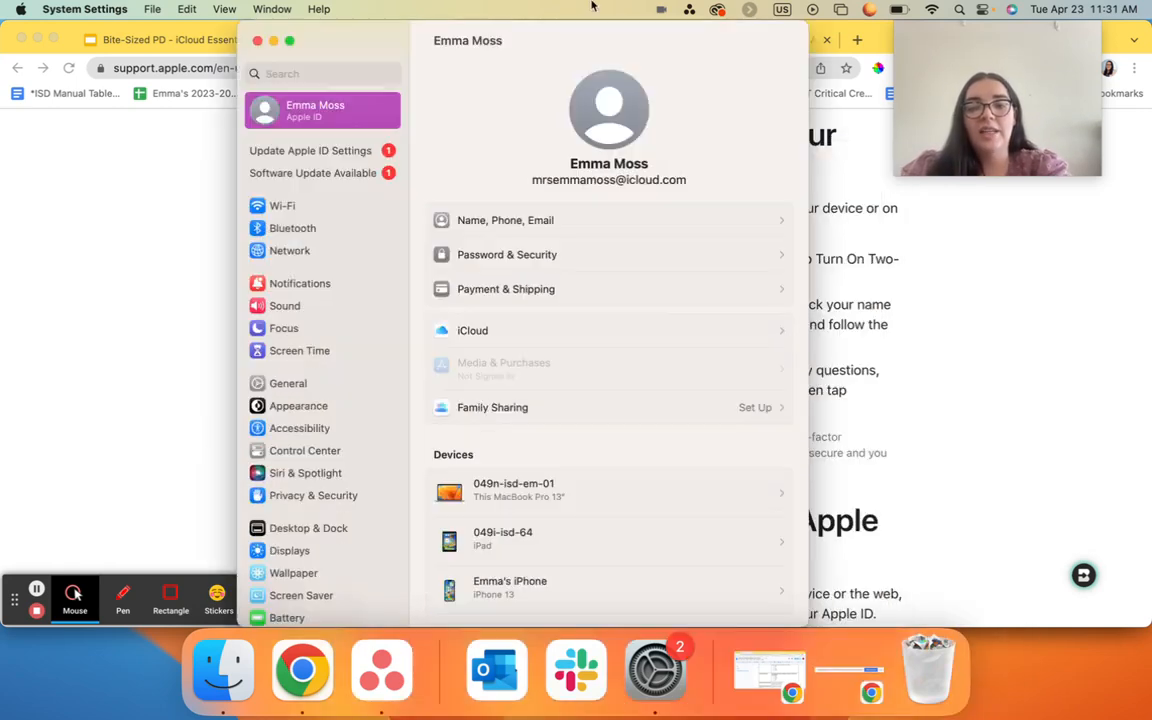
pyautogui.moveTo(544, 264)
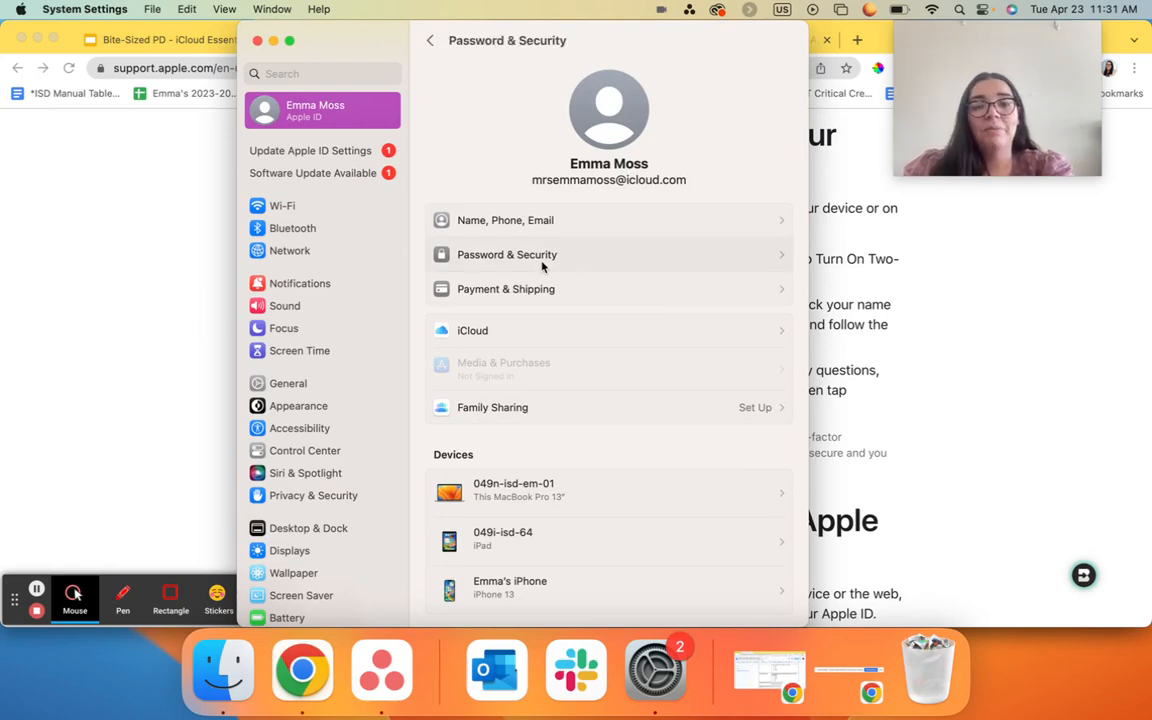
# Show Password & Security for the Apple ID, with Two-Factor Authentication listed as On.
pyautogui.click(506, 254)
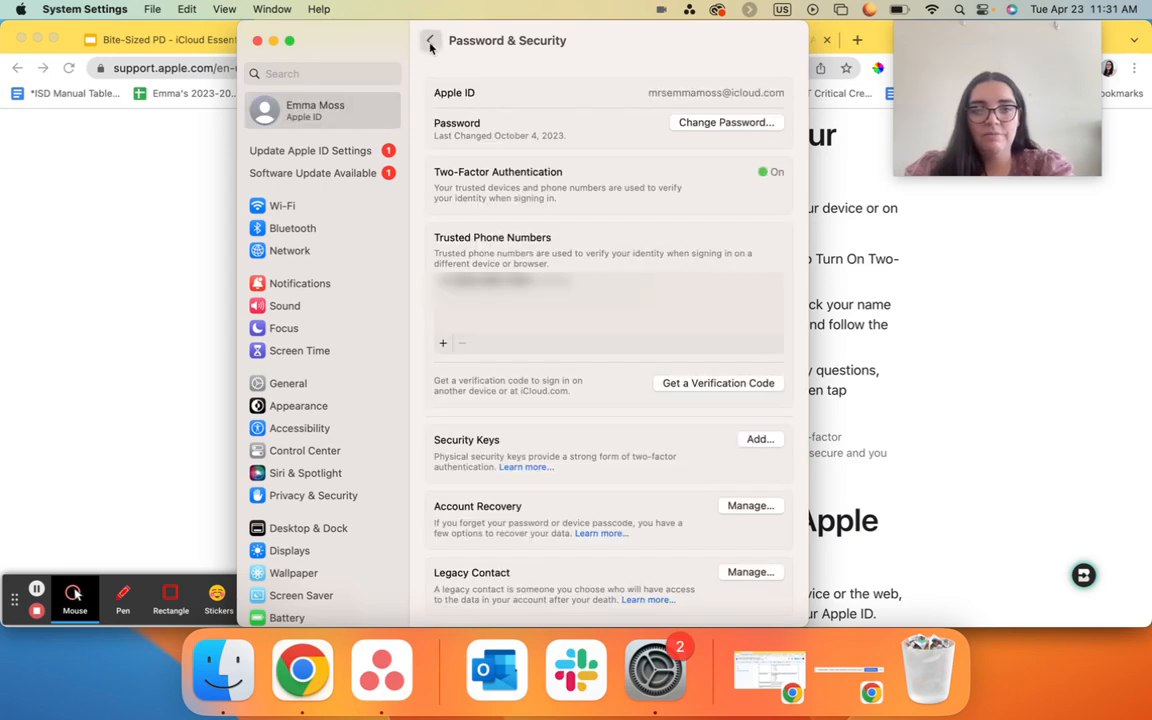
pyautogui.moveTo(560, 180)
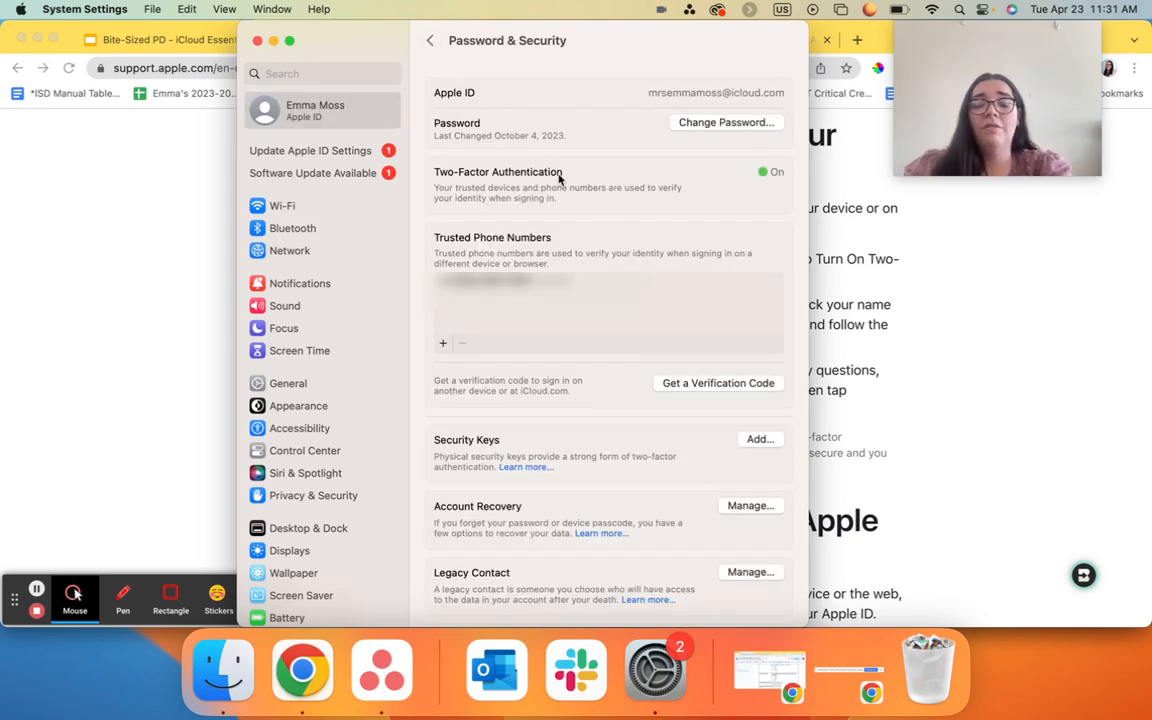
pyautogui.moveTo(756, 180)
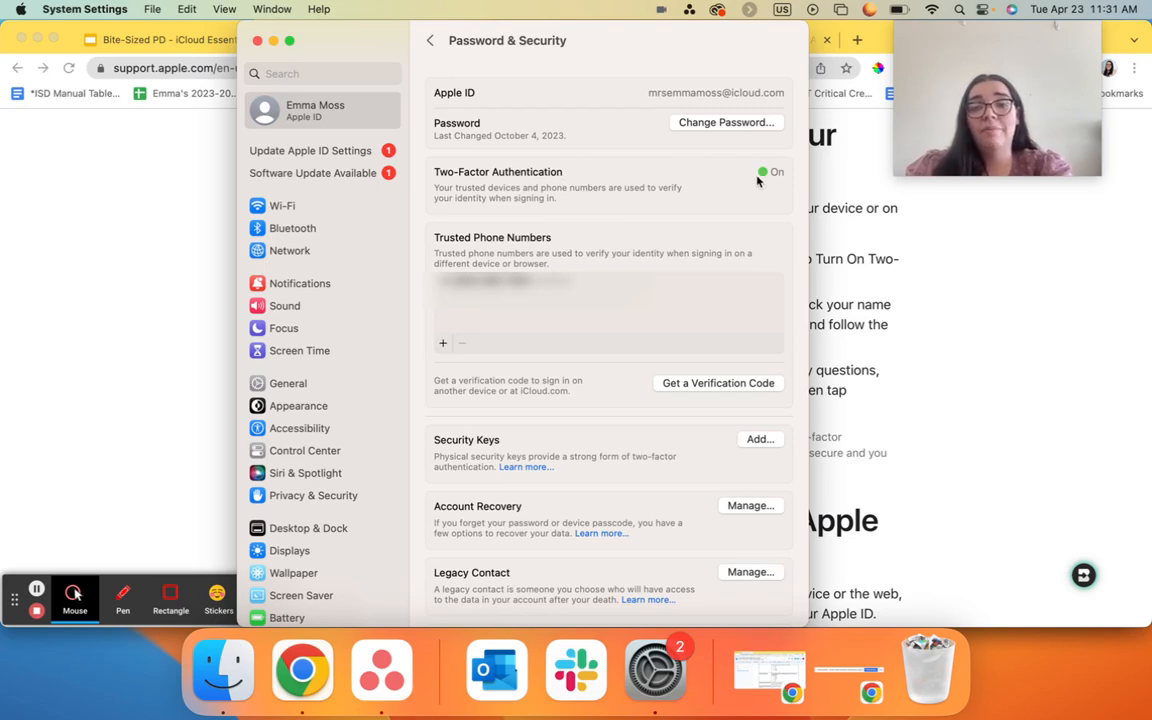
pyautogui.moveTo(680, 246)
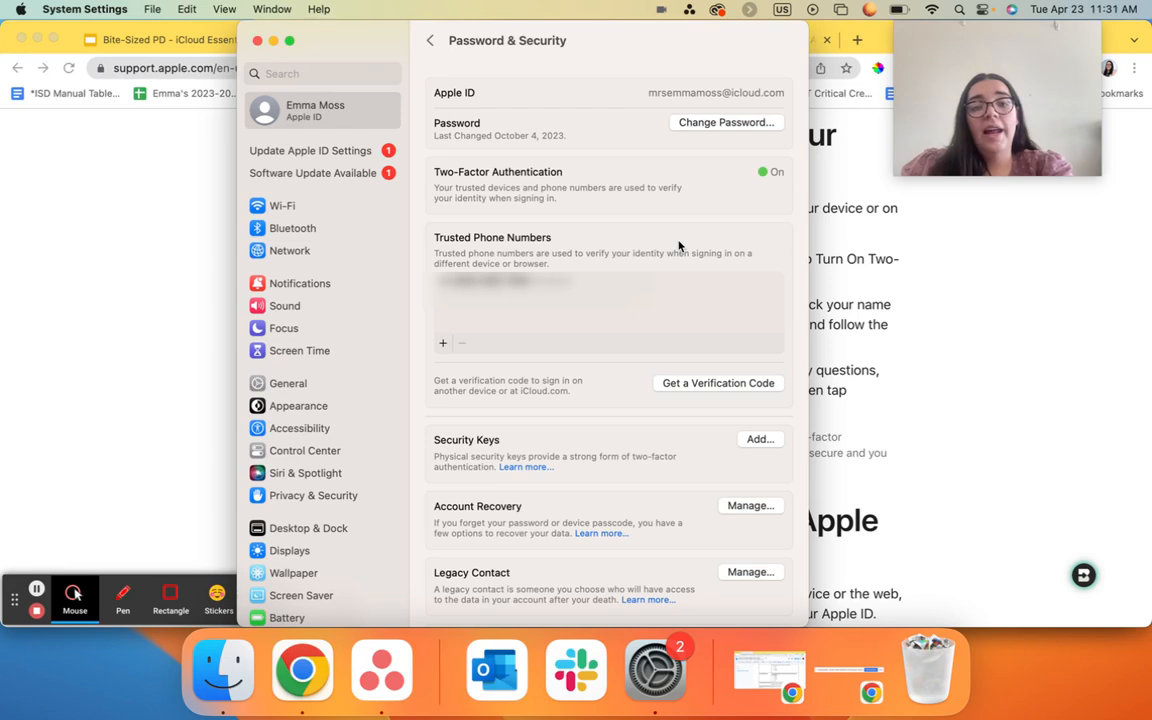
pyautogui.moveTo(500, 204)
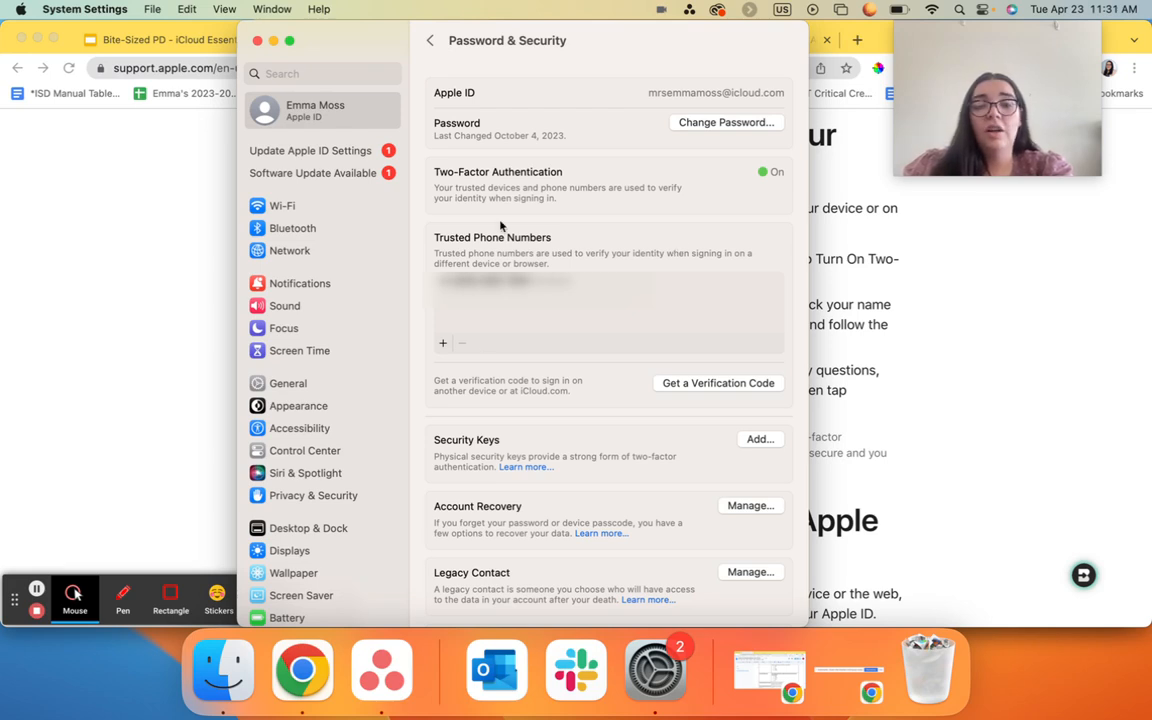
pyautogui.moveTo(664, 324)
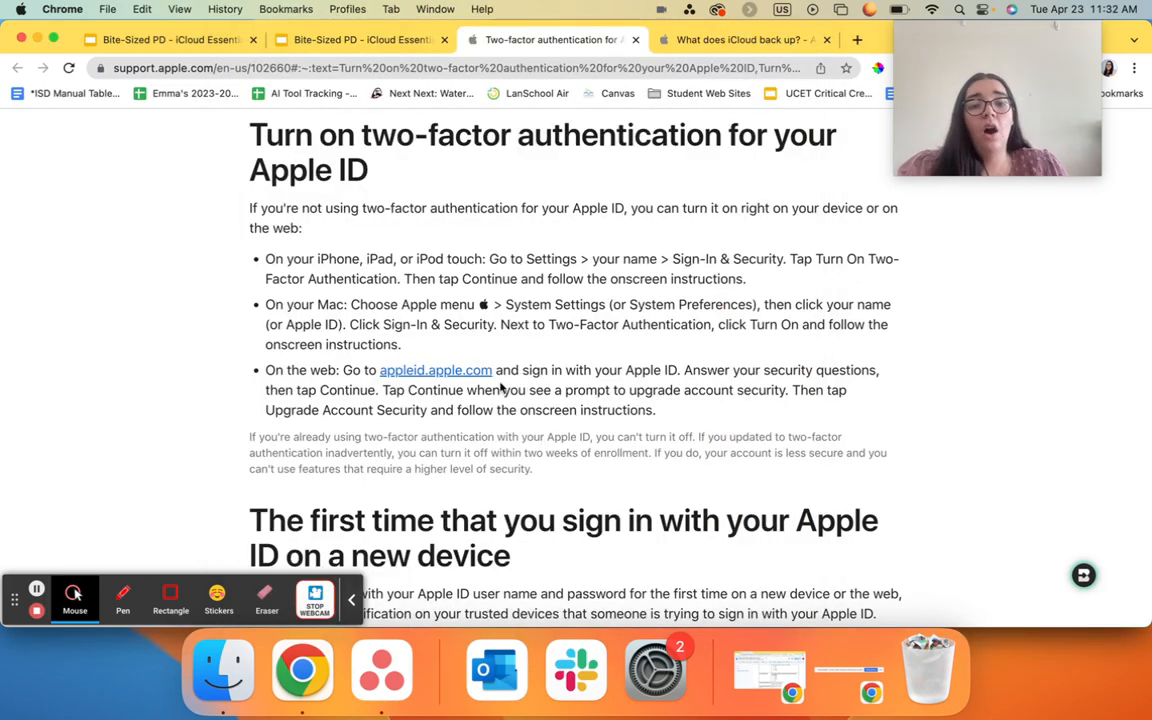
pyautogui.moveTo(524, 476)
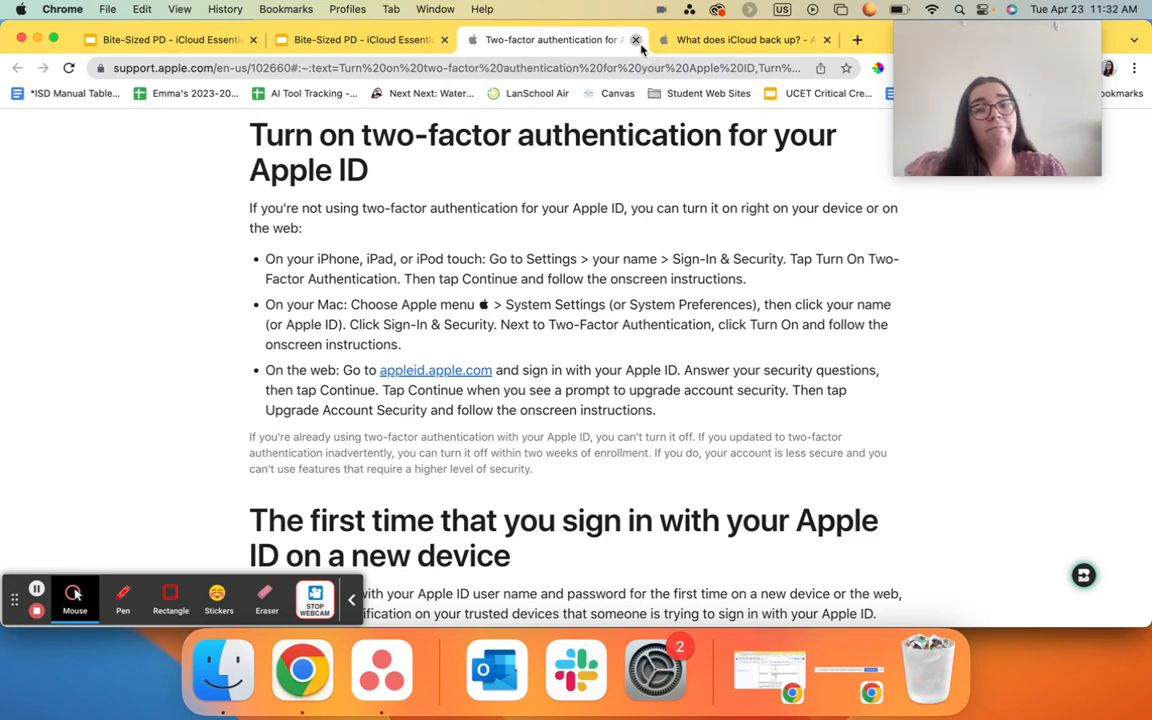
# Close the 'Two-factor authentication for Apple ID' tab in Chrome to return to the Resources slide.
pyautogui.click(642, 40)
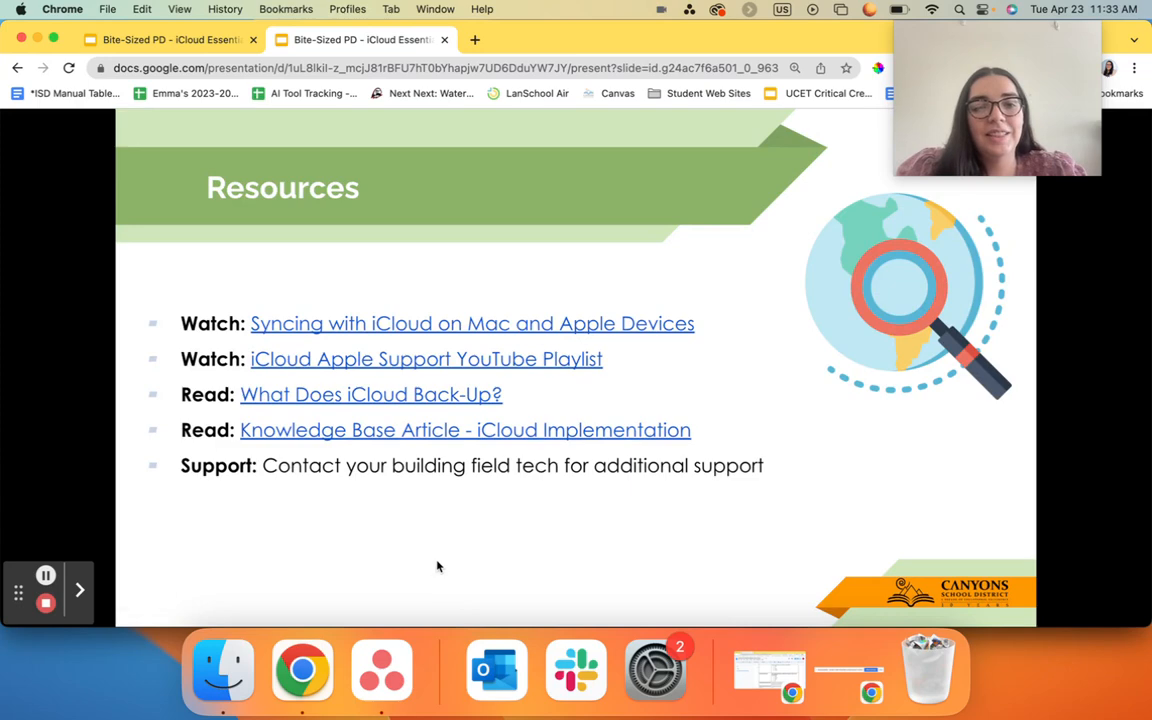
pyautogui.moveTo(468, 332)
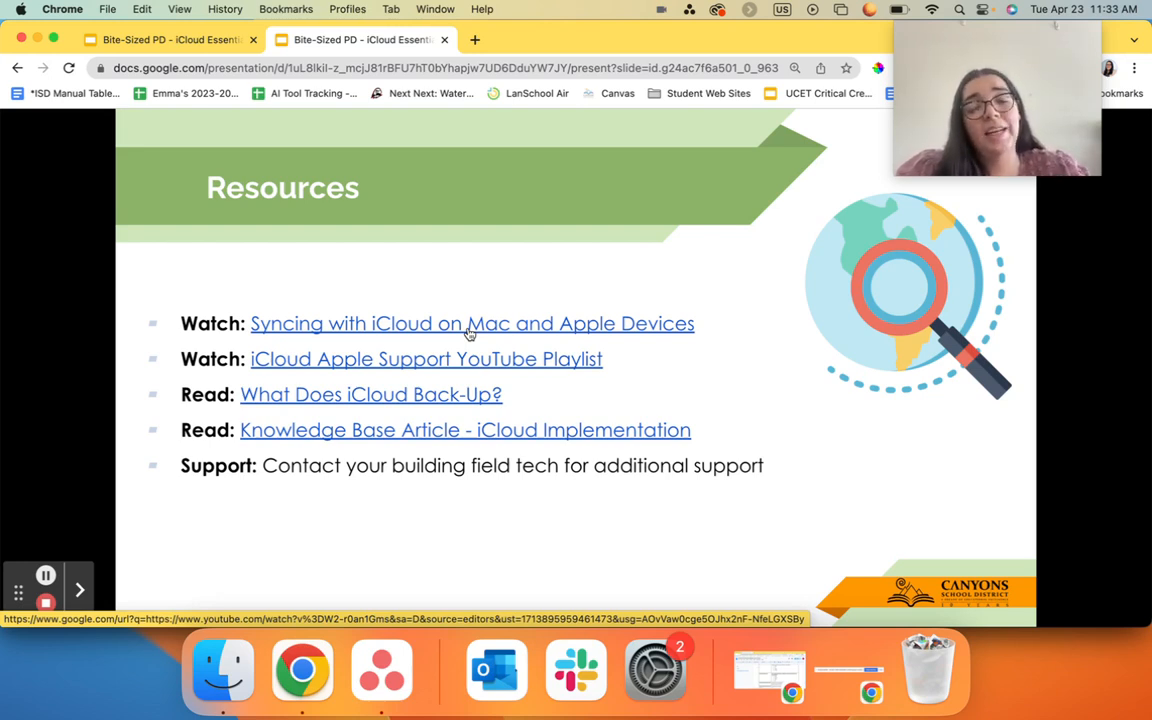
pyautogui.moveTo(456, 394)
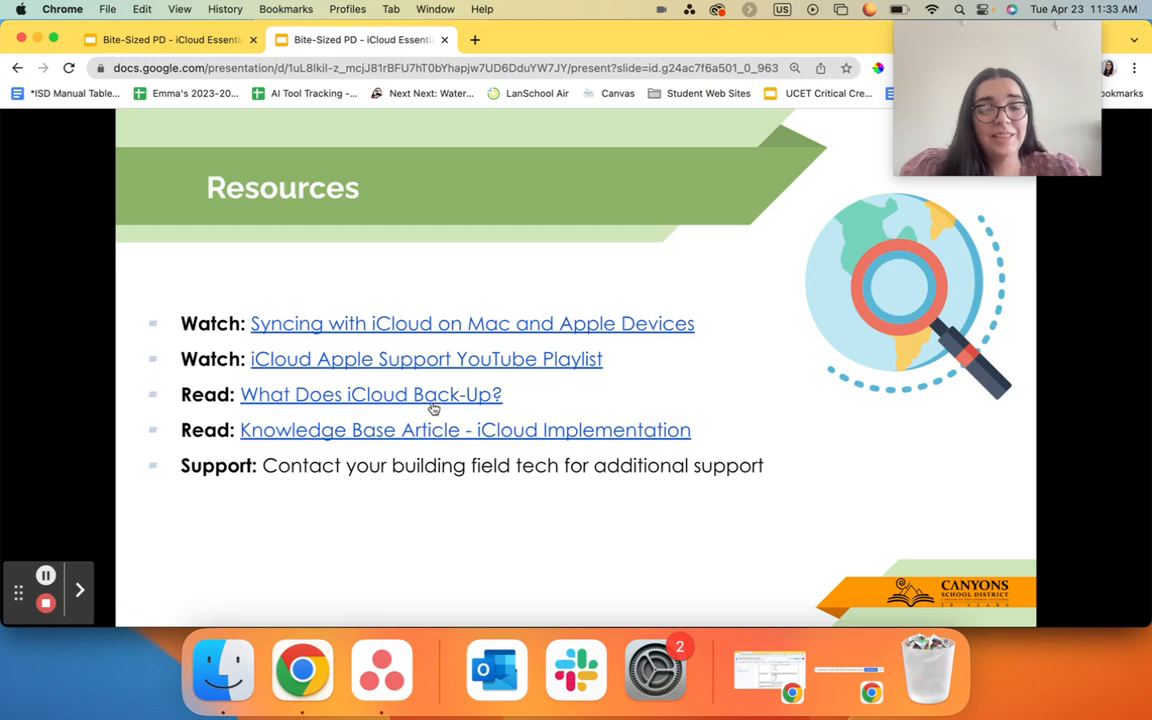
pyautogui.moveTo(432, 404)
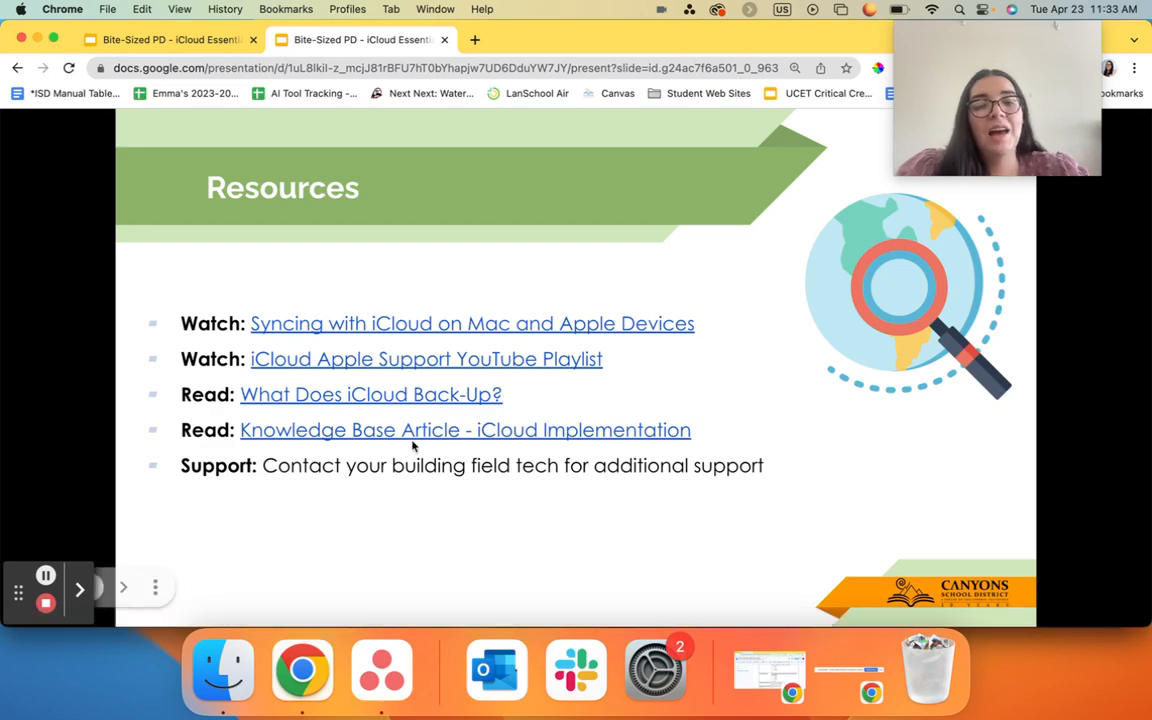
pyautogui.moveTo(416, 442)
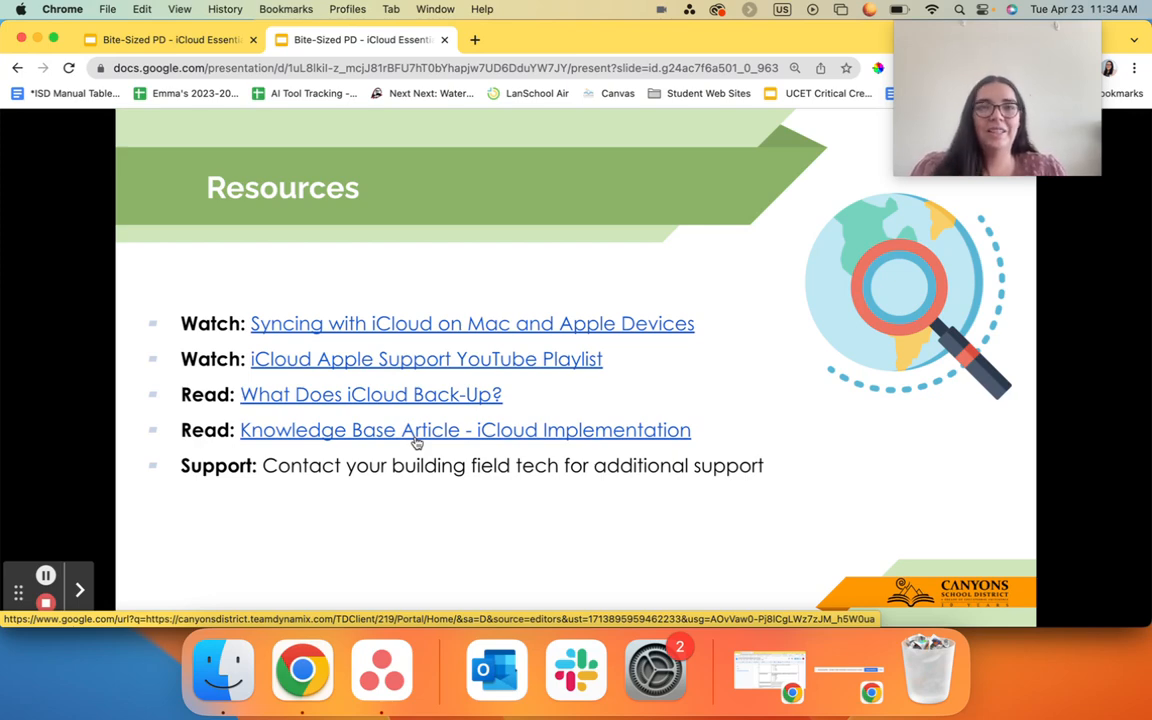
pyautogui.moveTo(372, 564)
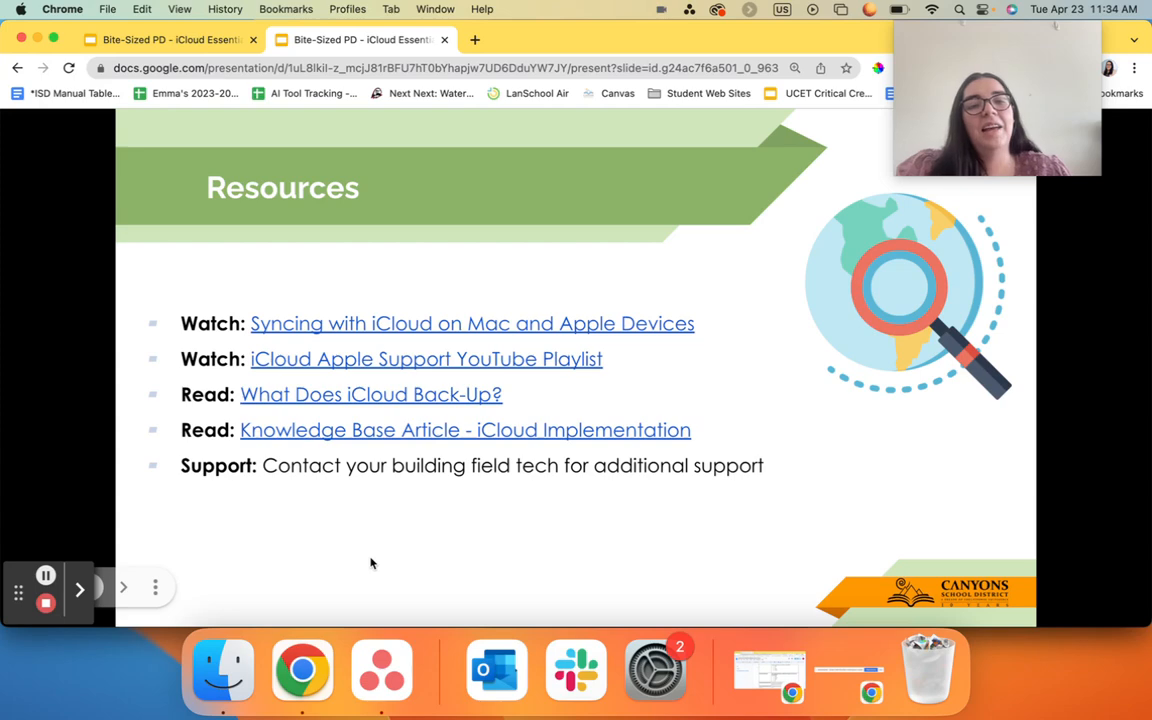